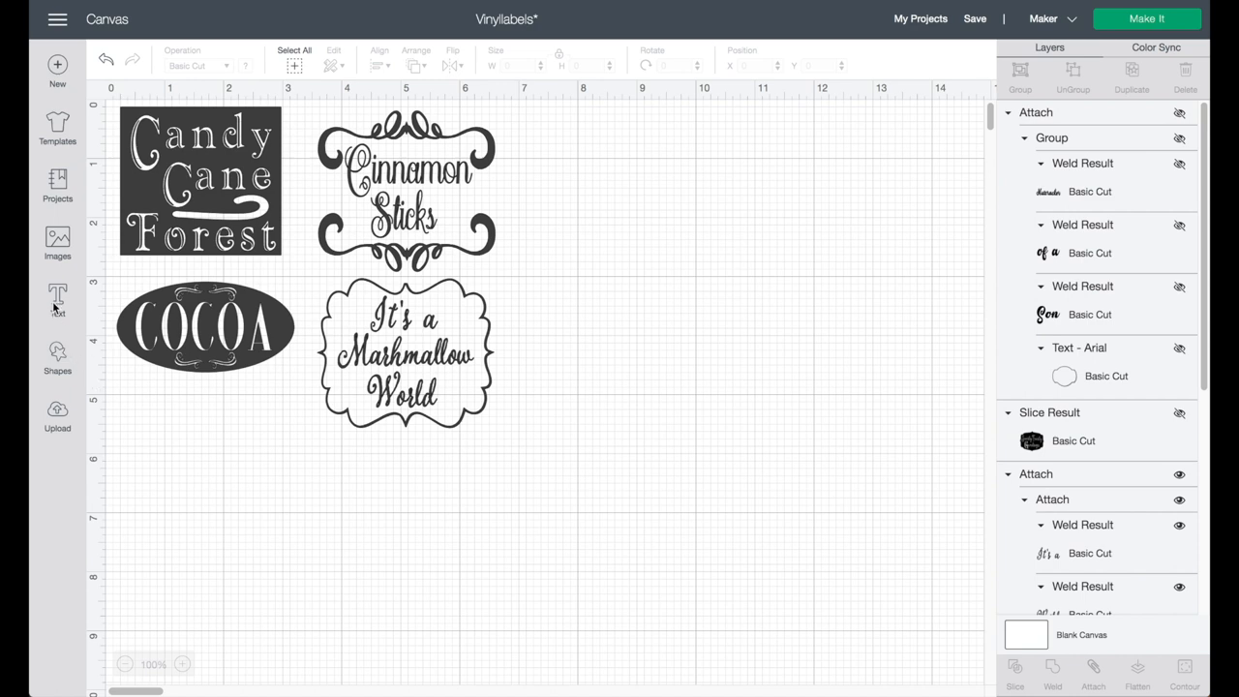
Step: Add a 'Cocoa' text layer and position it right of the existing labels
{"action": "left_click", "coordinate": [57, 300]}
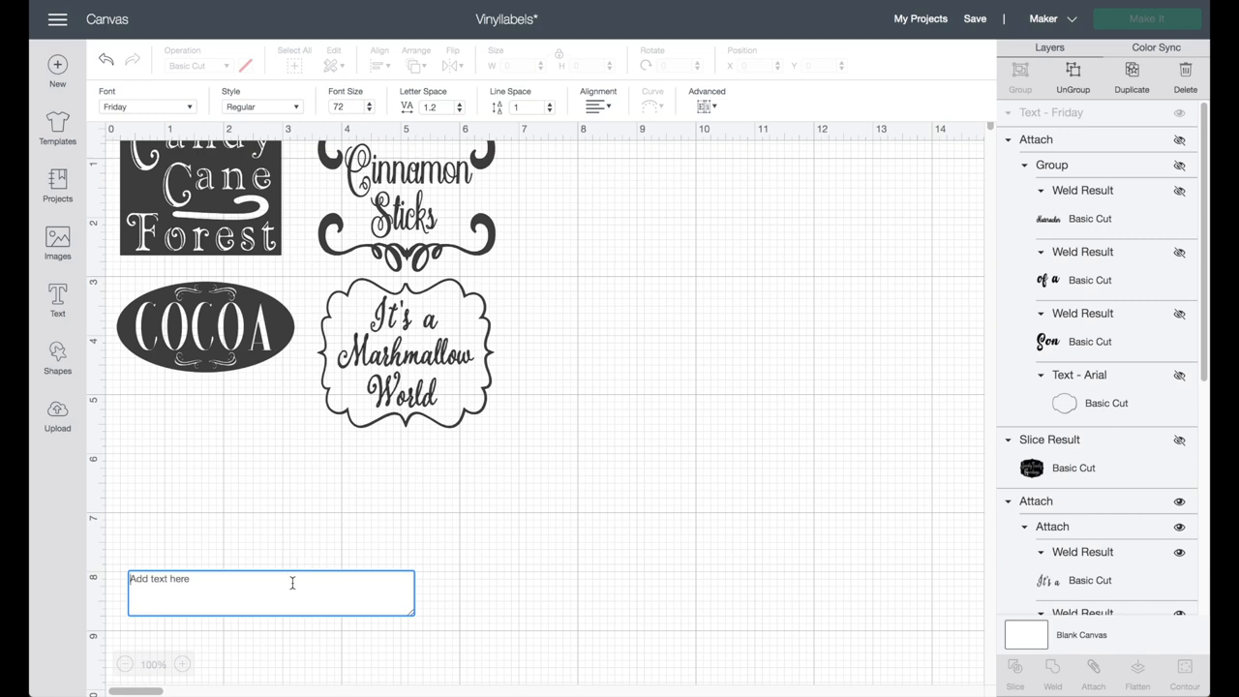
{"action": "type", "text": "Co"}
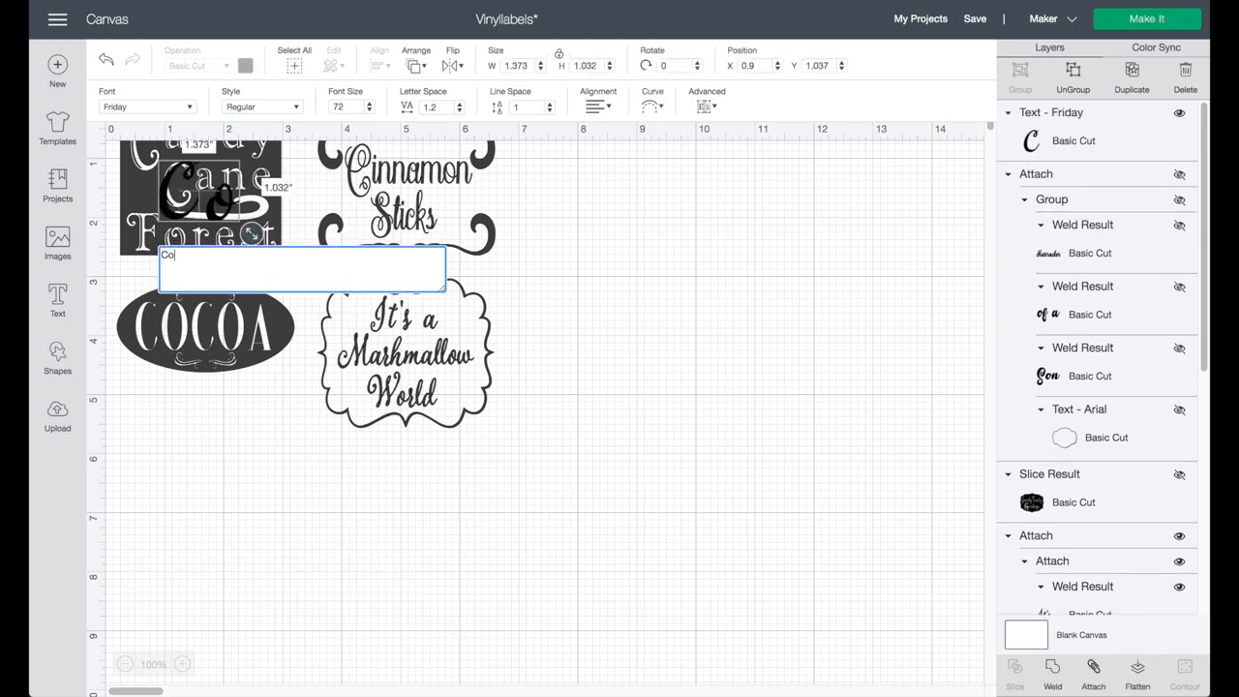
{"action": "type", "text": "c"}
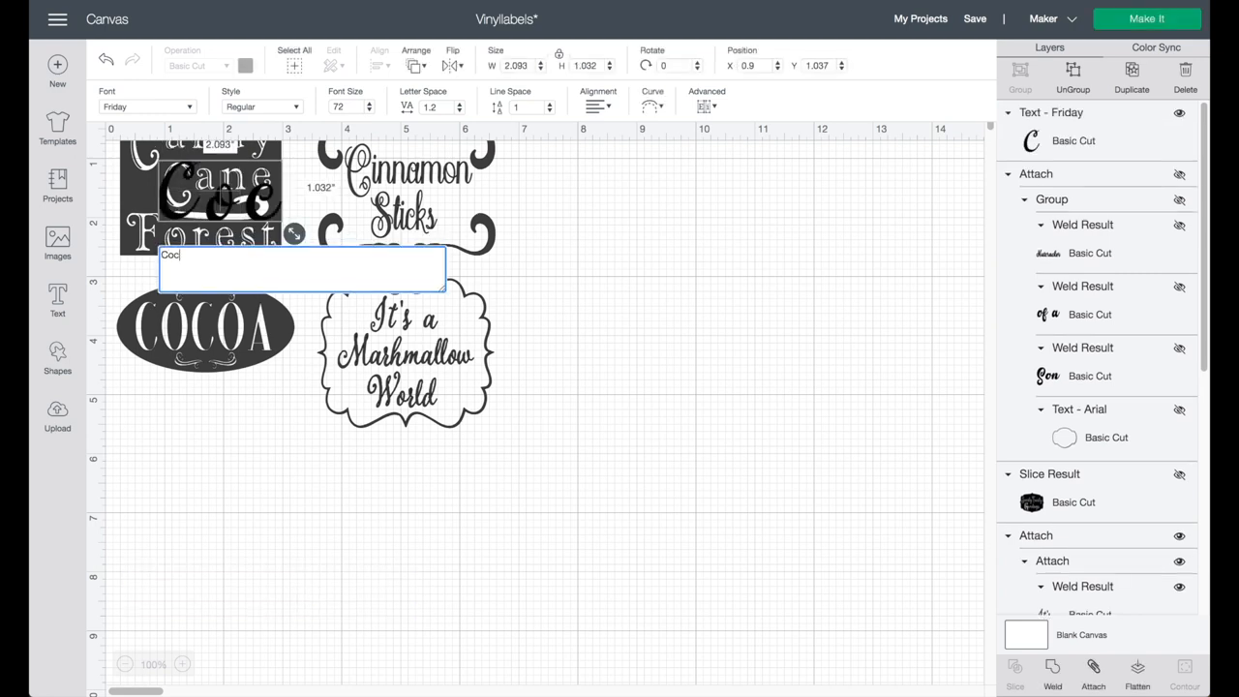
{"action": "type", "text": "oa"}
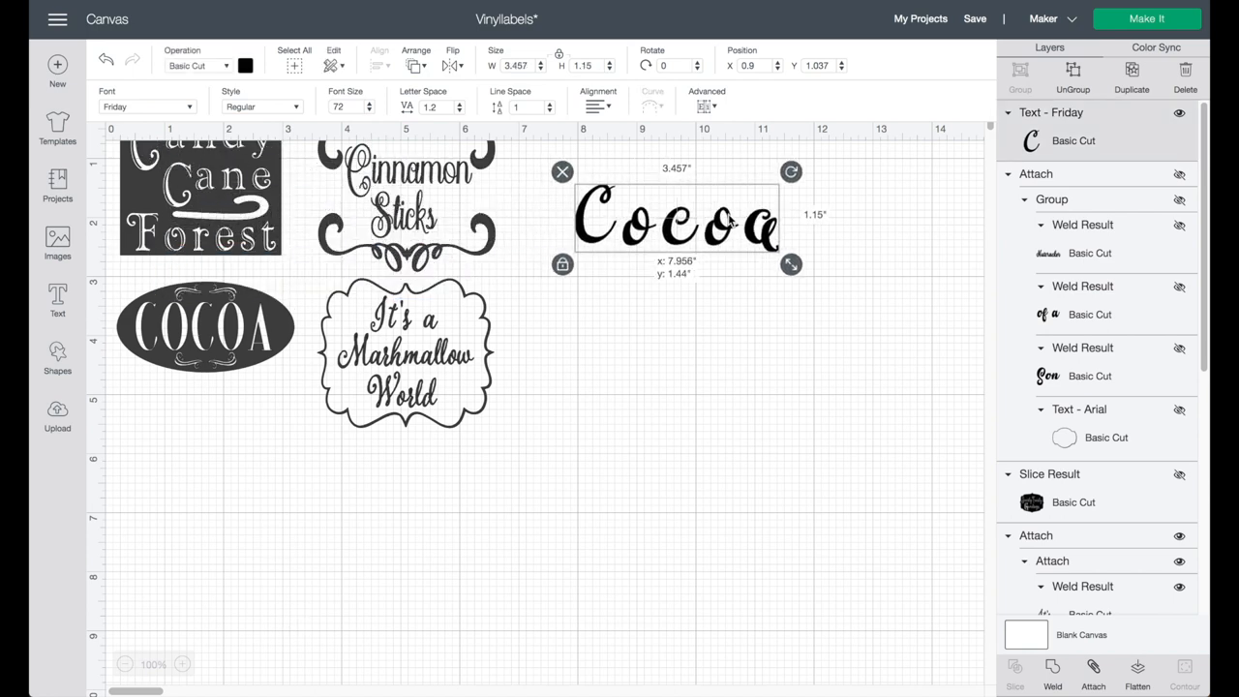
{"action": "left_click_drag", "start_coordinate": [678, 218], "coordinate": [684, 208]}
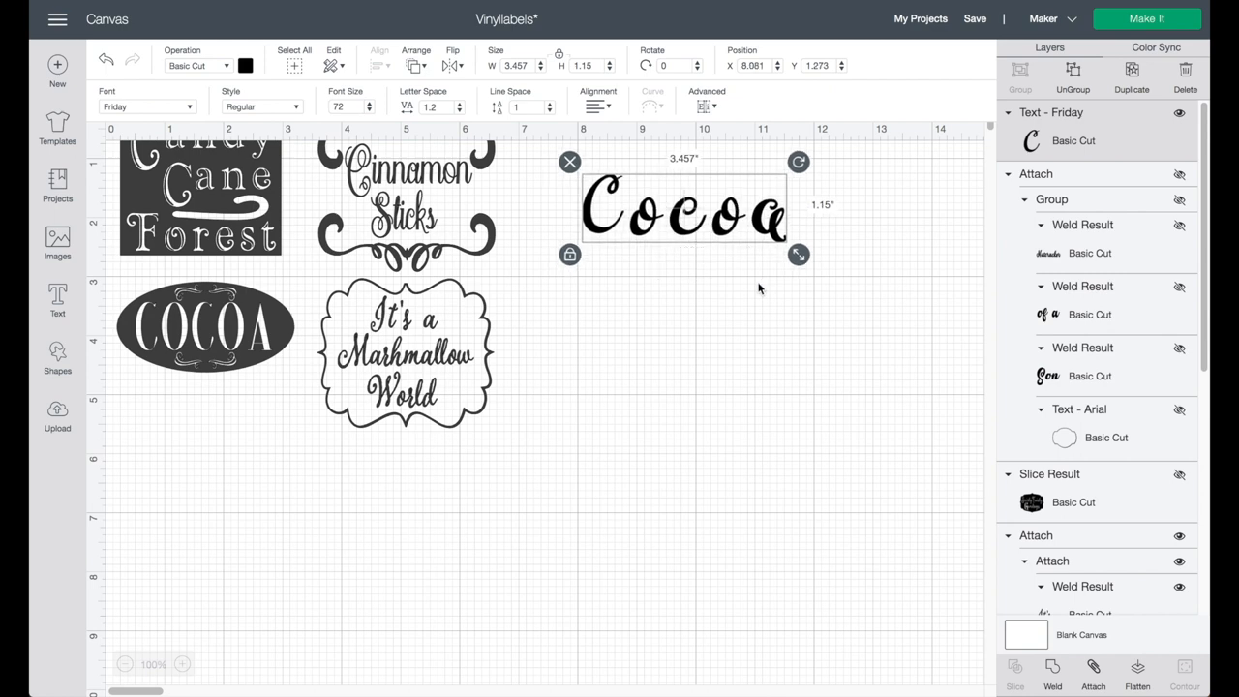
{"action": "left_click", "coordinate": [745, 290]}
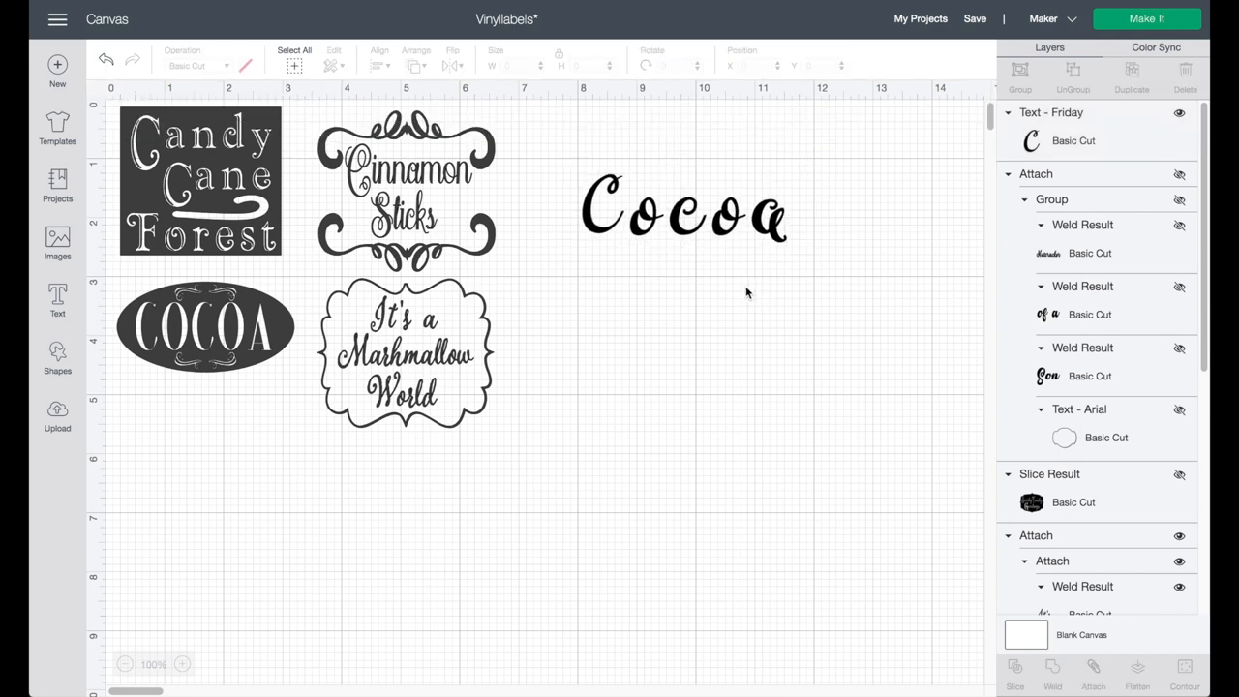
{"action": "left_click", "coordinate": [685, 208]}
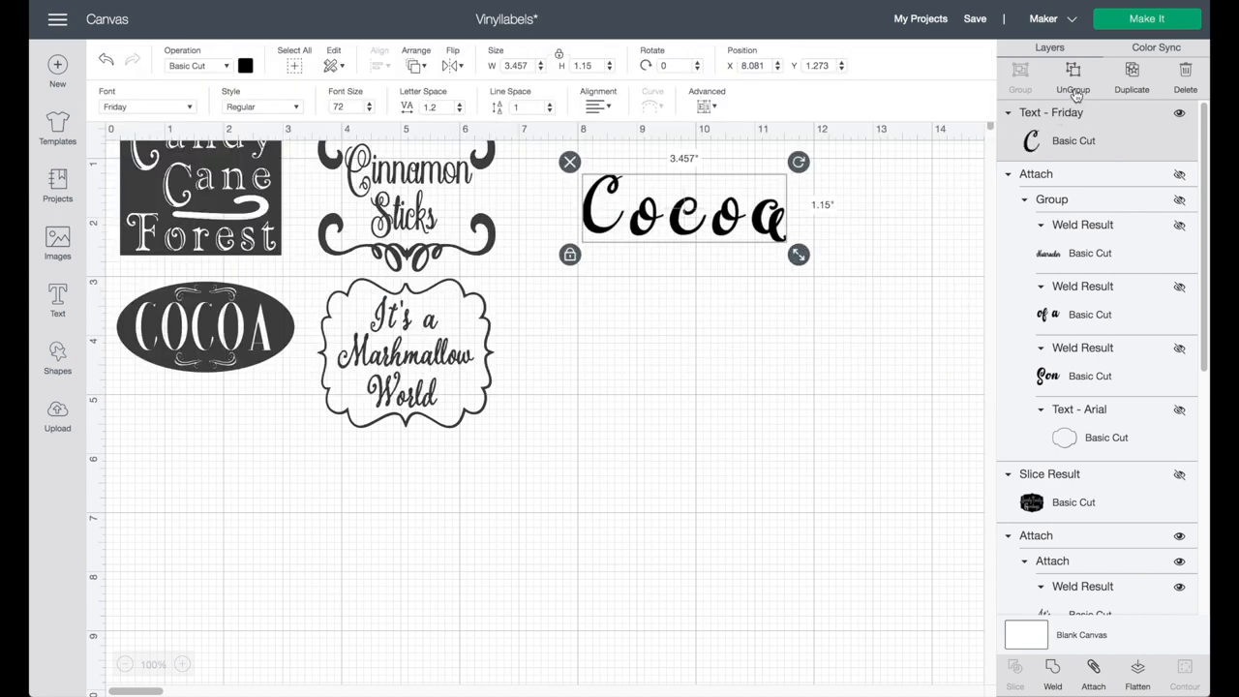
Step: Ungroup Cocoa into letters and slide the final 'a' left against the 'o'
{"action": "left_click", "coordinate": [1072, 78]}
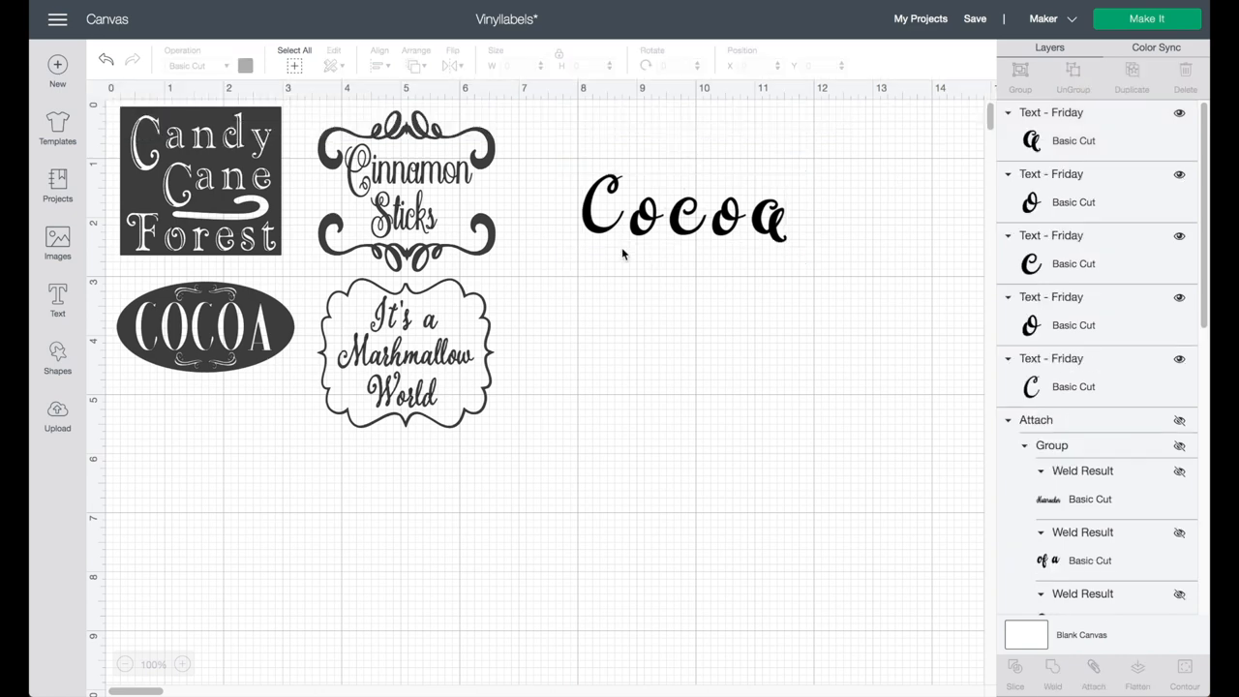
{"action": "left_click", "coordinate": [683, 208]}
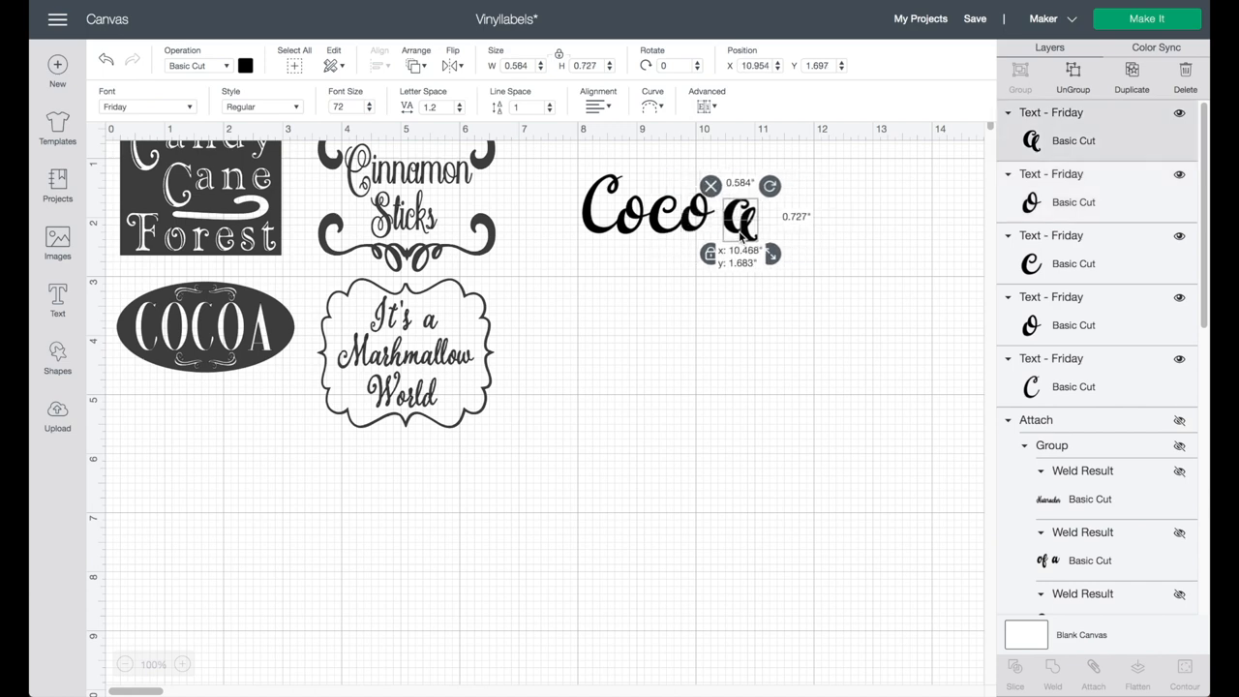
{"action": "left_click_drag", "start_coordinate": [743, 218], "coordinate": [721, 218]}
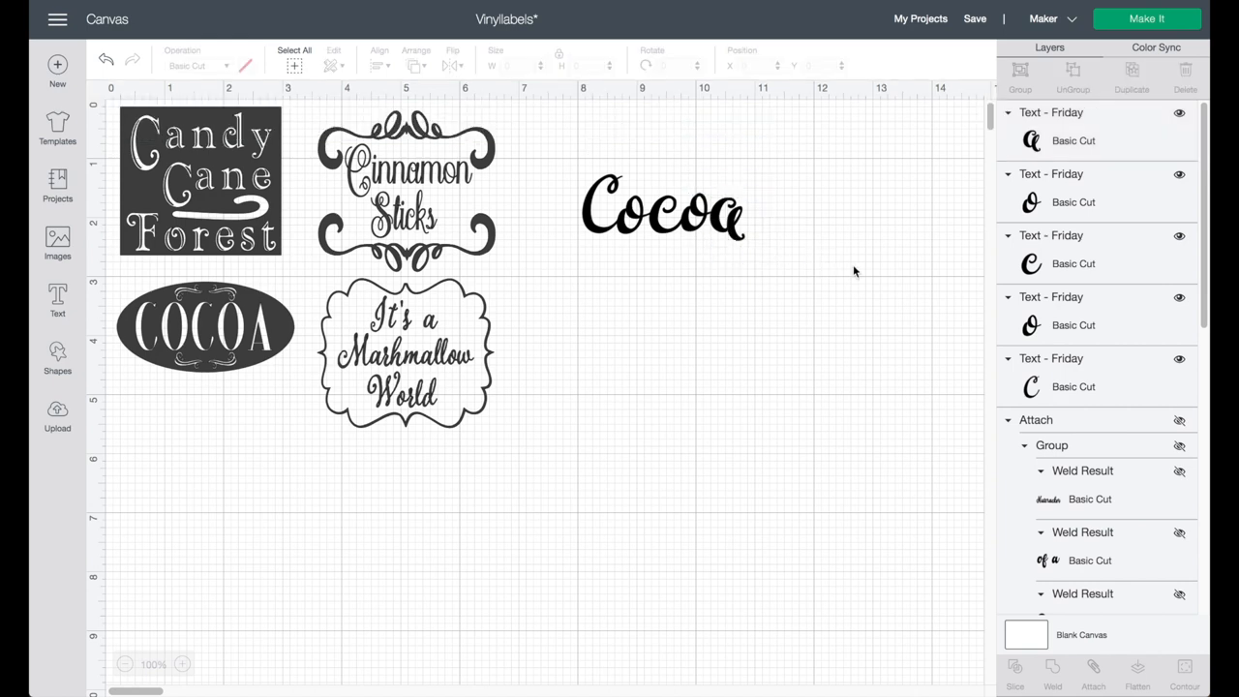
{"action": "mouse_move", "coordinate": [710, 233]}
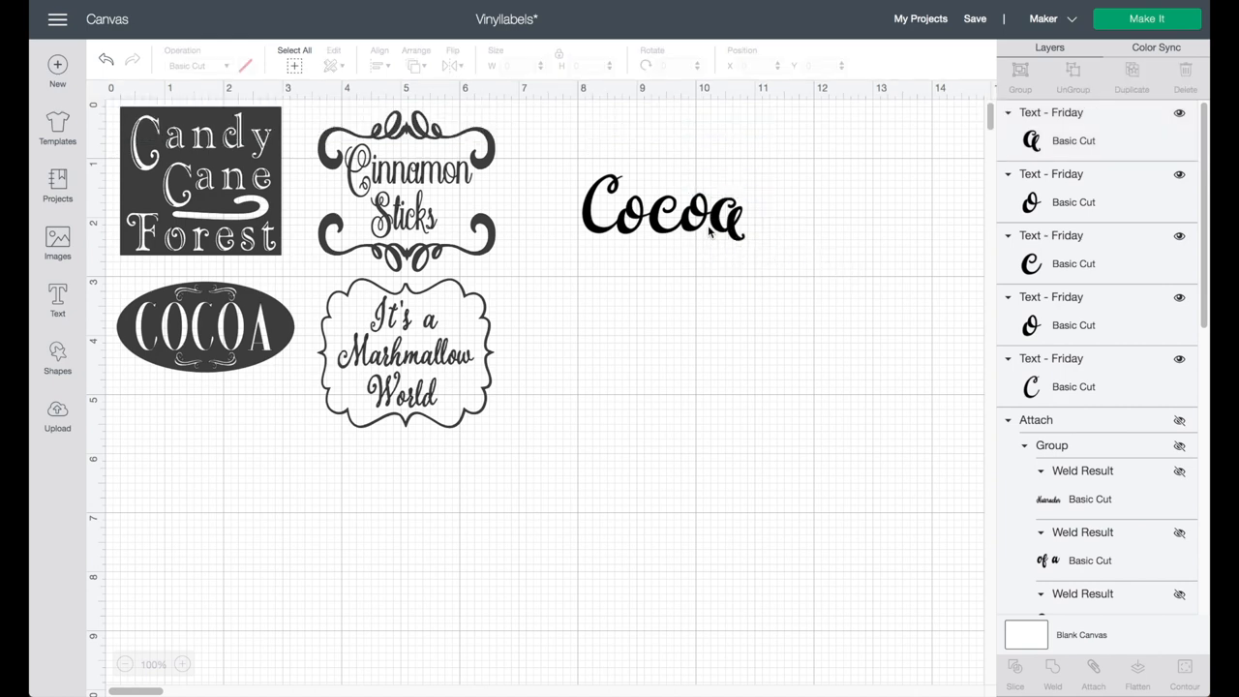
{"action": "left_click", "coordinate": [639, 213]}
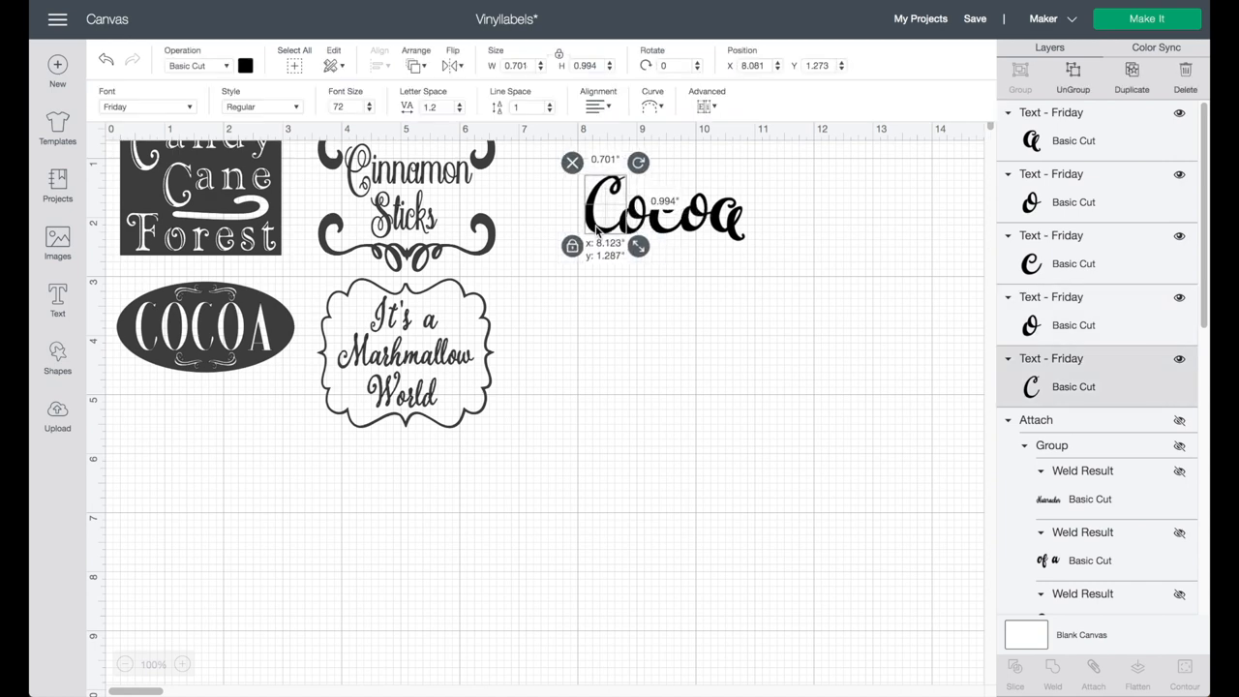
{"action": "left_click", "coordinate": [765, 300]}
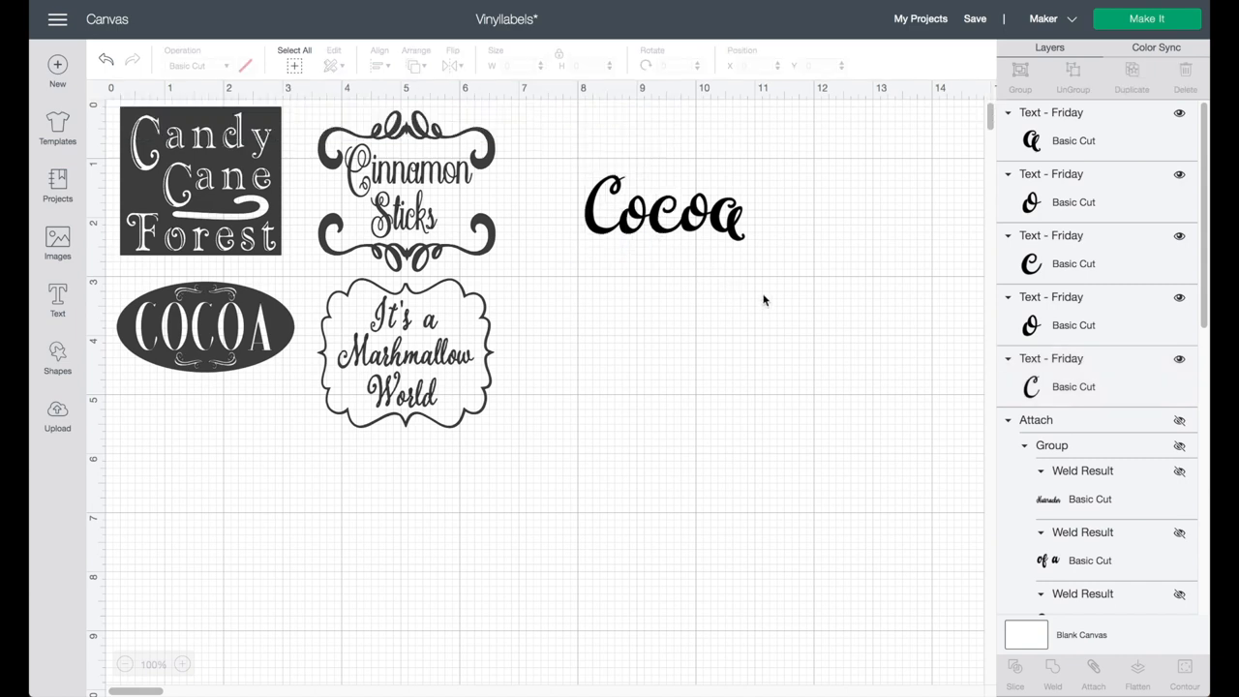
{"action": "mouse_move", "coordinate": [850, 214]}
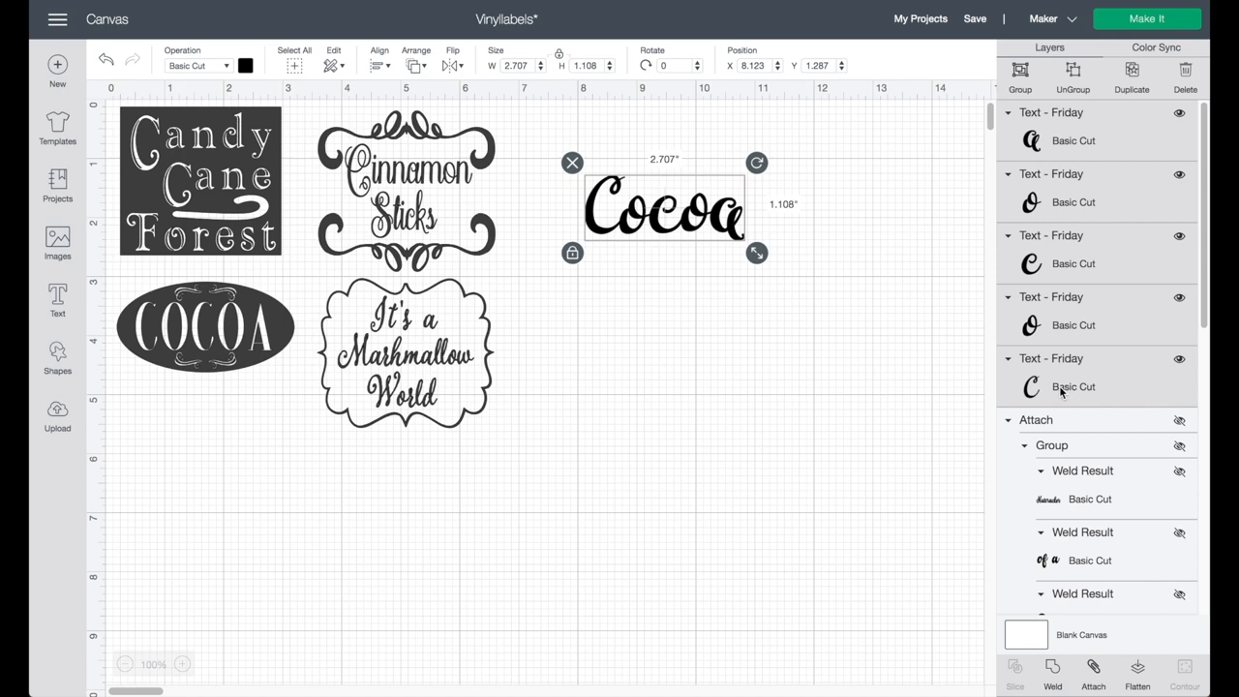
{"action": "mouse_move", "coordinate": [1052, 678]}
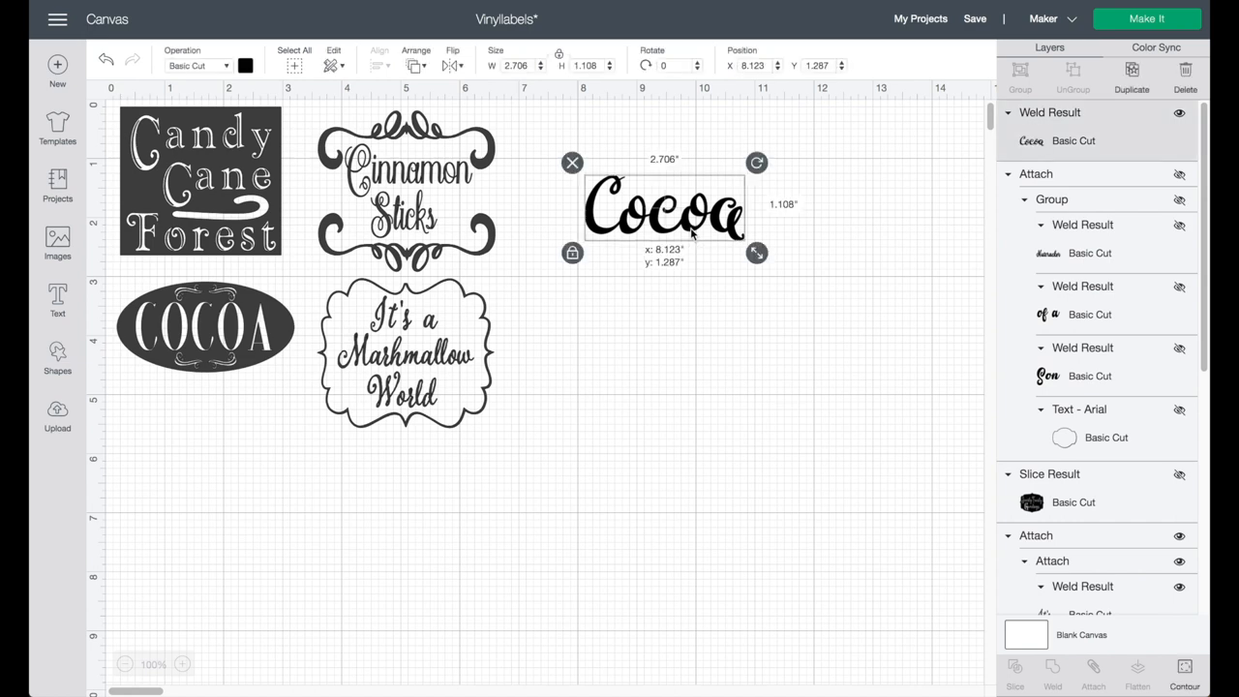
Step: Nudge the welded Cocoa shape slightly right and down, then deselect it
{"action": "left_click_drag", "start_coordinate": [663, 208], "coordinate": [672, 218]}
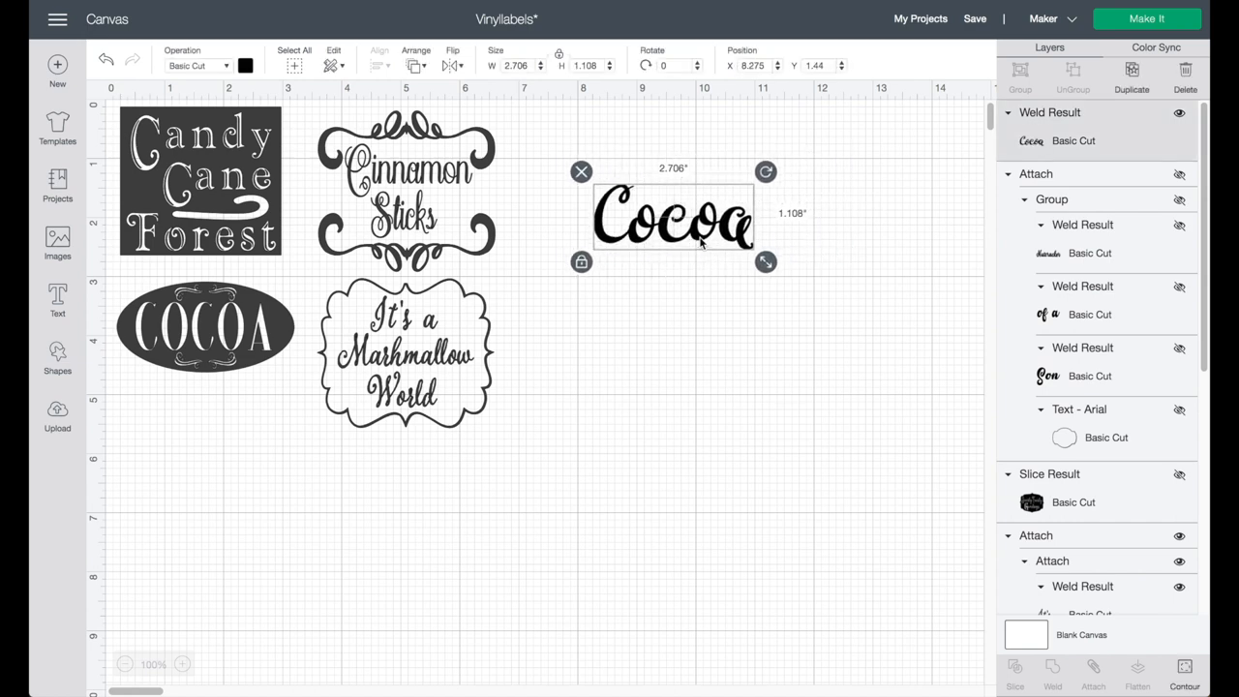
{"action": "left_click", "coordinate": [668, 275]}
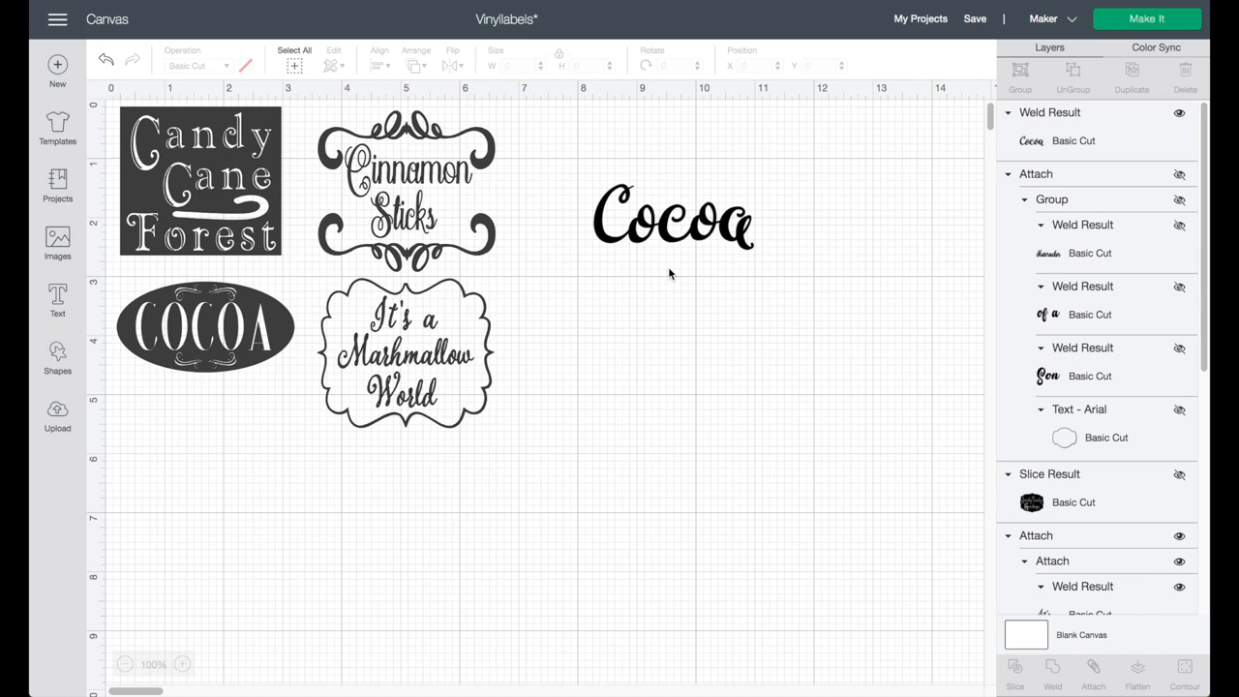
{"action": "mouse_move", "coordinate": [874, 155]}
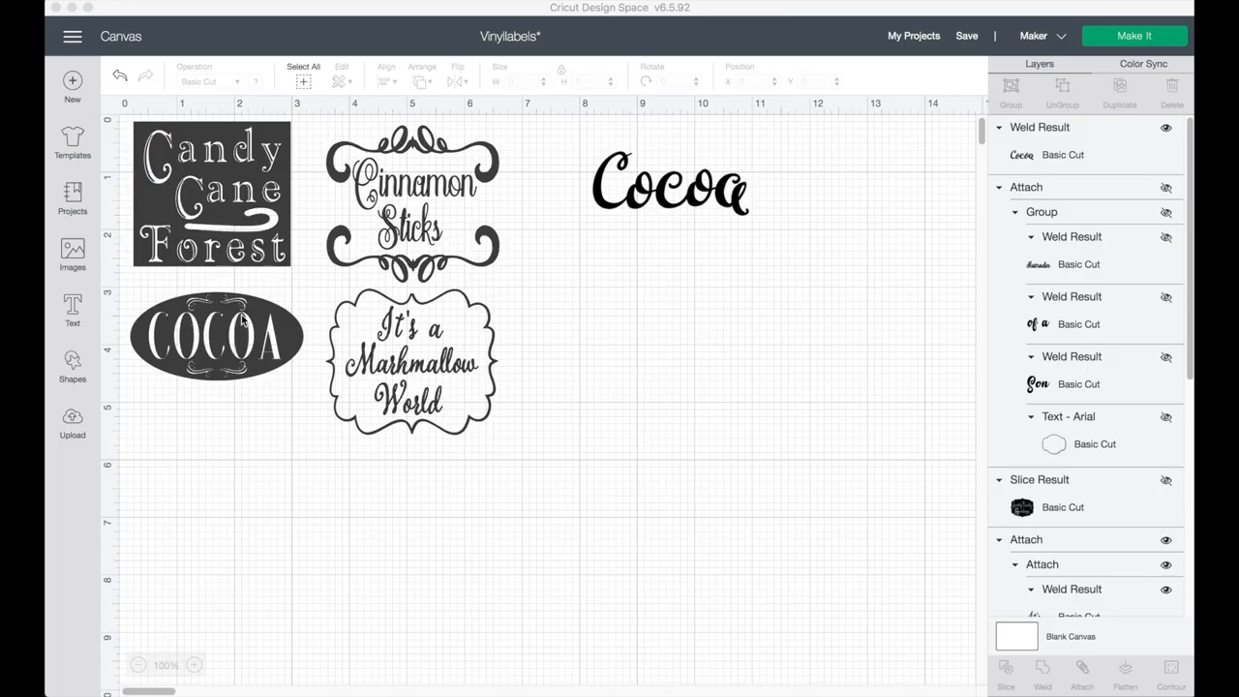
{"action": "mouse_move", "coordinate": [73, 367]}
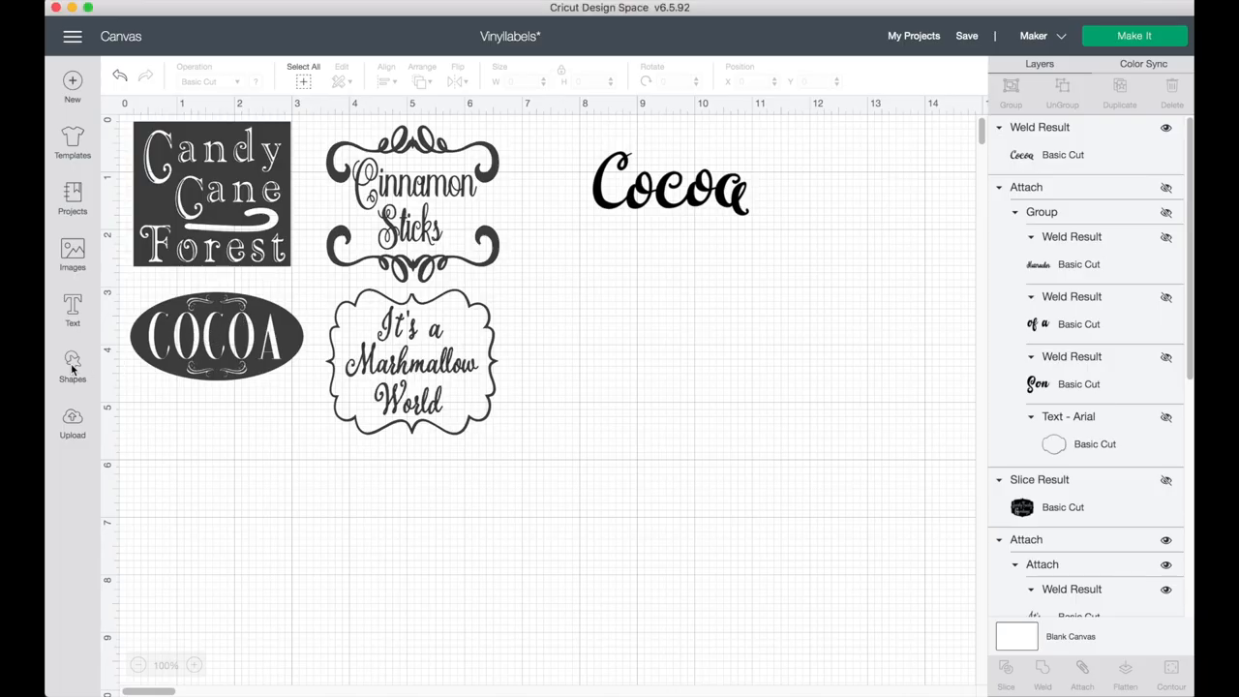
Step: Add a circle from Shapes and move it beneath the Cocoa word
{"action": "left_click", "coordinate": [72, 366]}
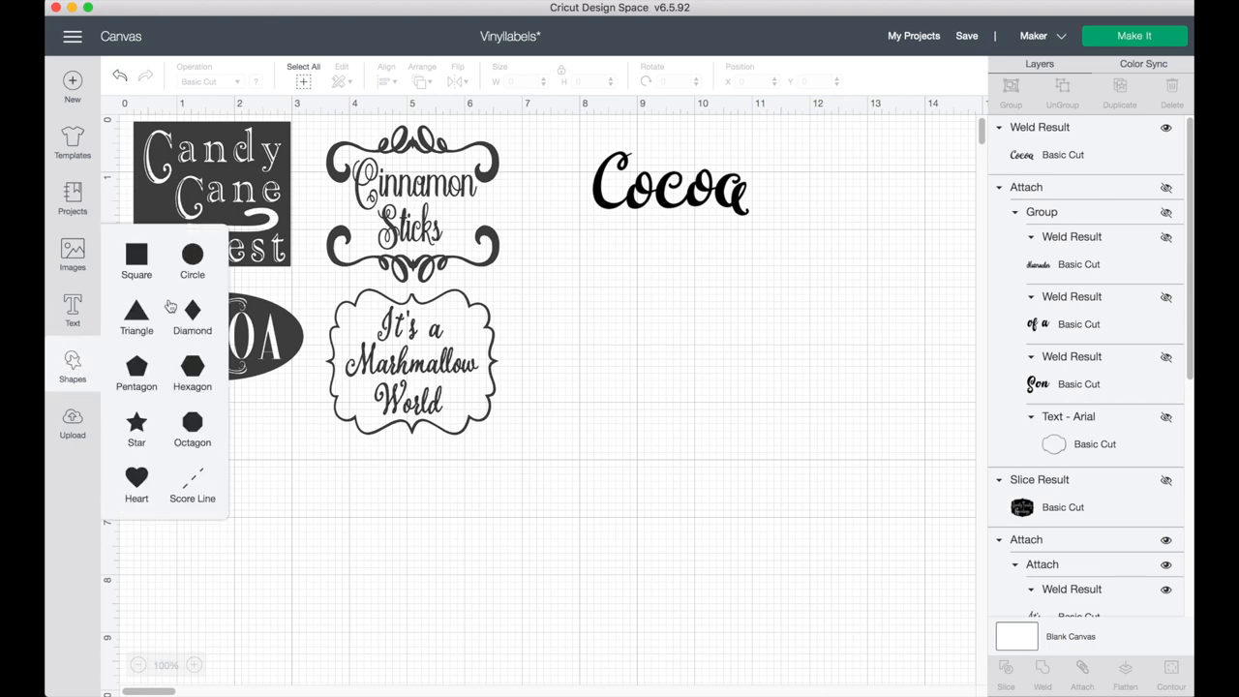
{"action": "left_click", "coordinate": [191, 254]}
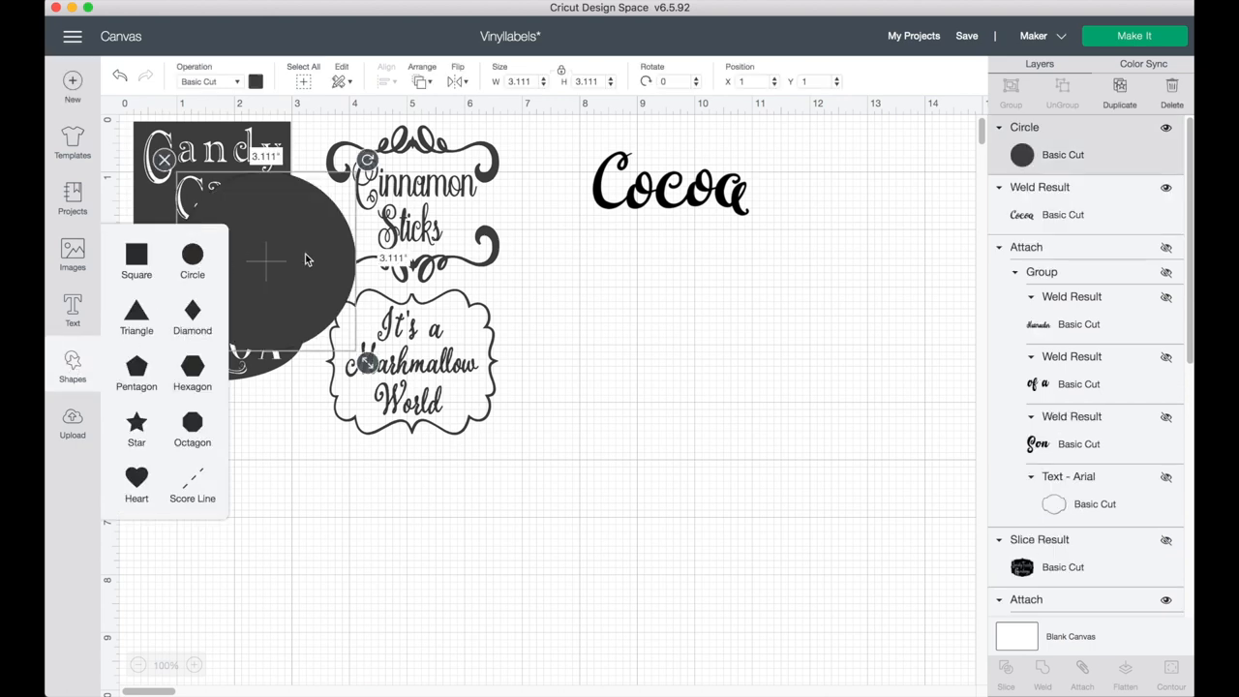
{"action": "left_click_drag", "start_coordinate": [266, 261], "coordinate": [643, 324]}
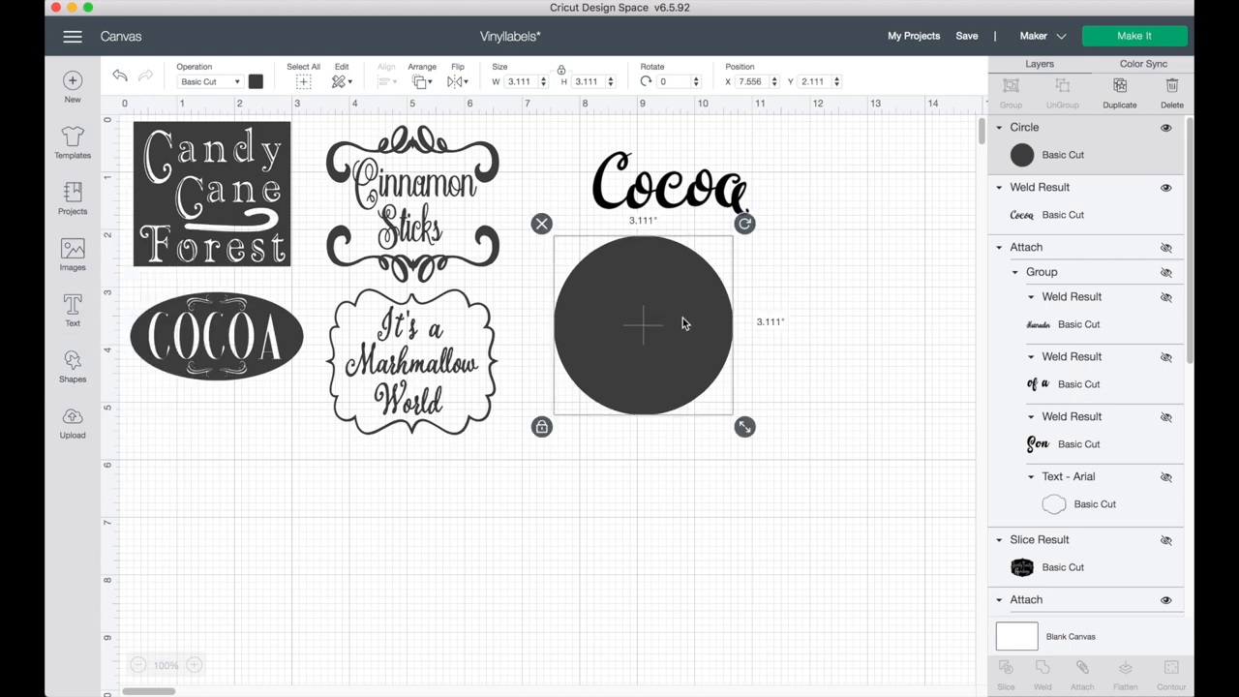
{"action": "mouse_move", "coordinate": [542, 427]}
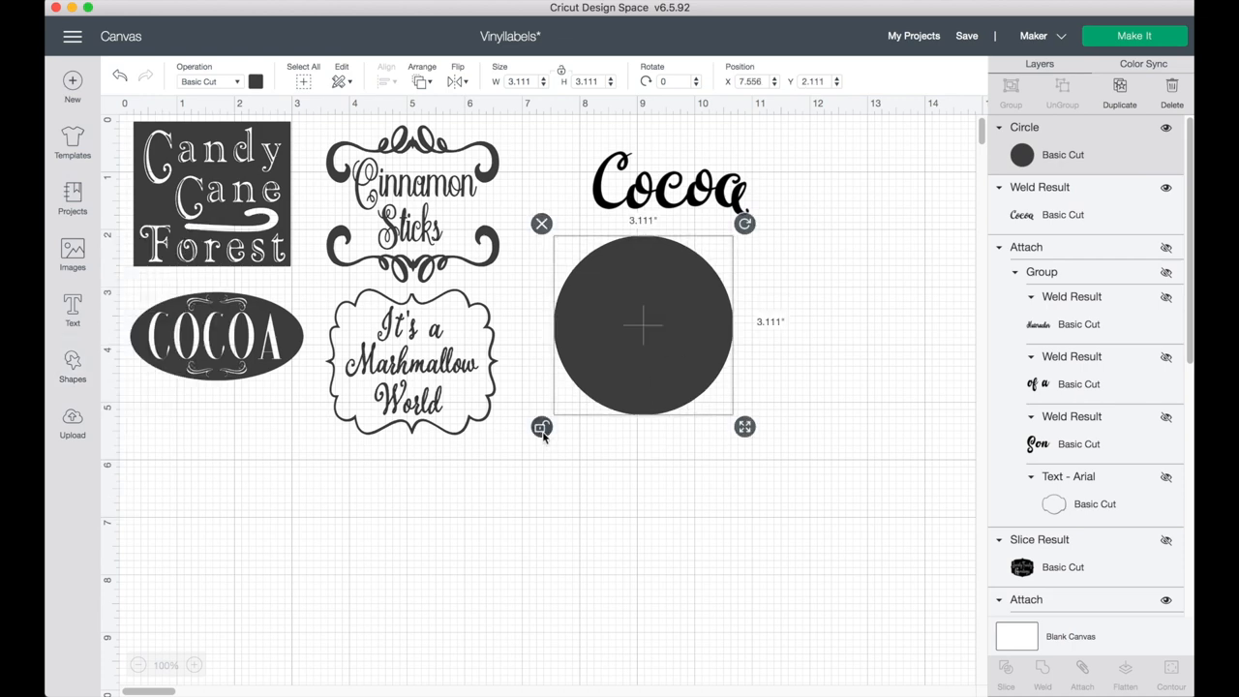
Step: Stretch the circle into an oval of 4.583 by 2.5 inches
{"action": "left_click_drag", "start_coordinate": [745, 427], "coordinate": [827, 392]}
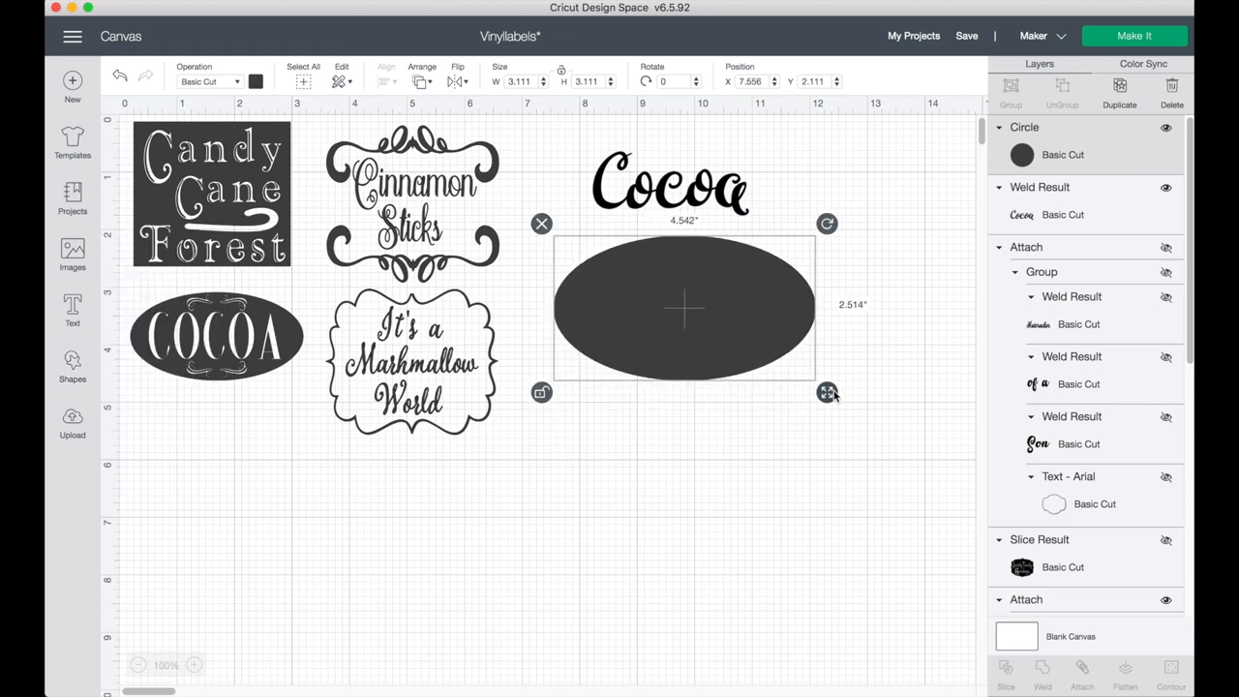
{"action": "left_click_drag", "start_coordinate": [827, 392], "coordinate": [829, 391]}
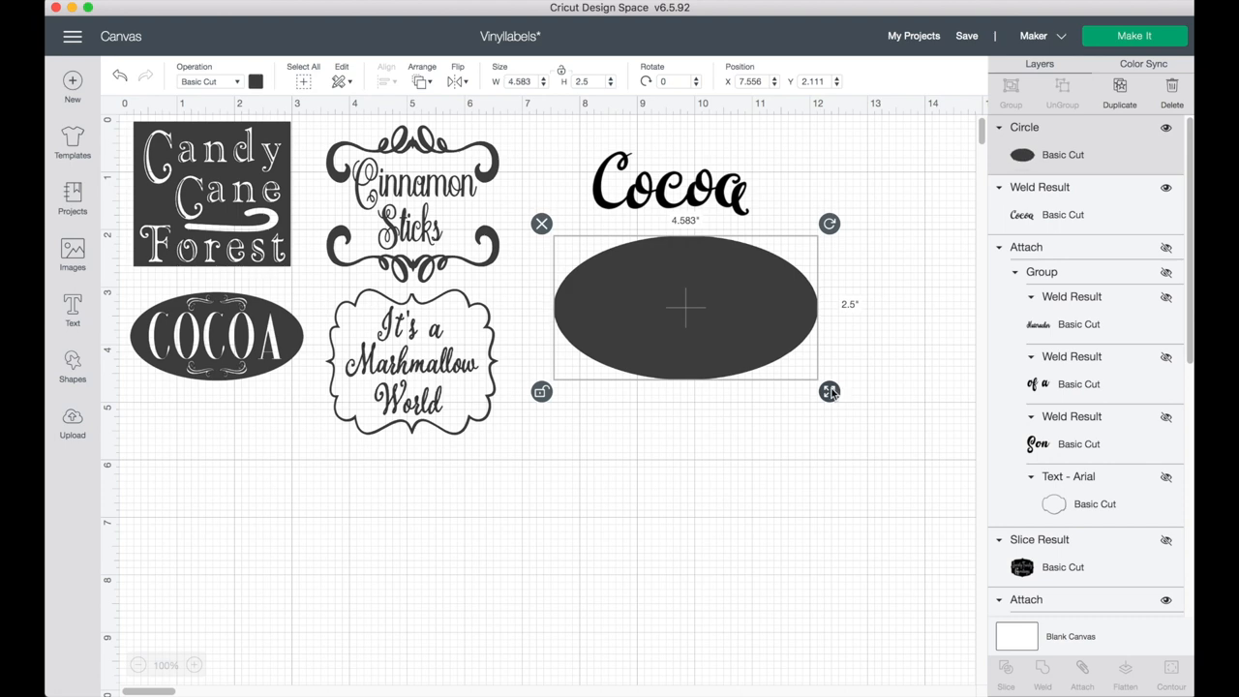
{"action": "left_click_drag", "start_coordinate": [685, 308], "coordinate": [700, 321]}
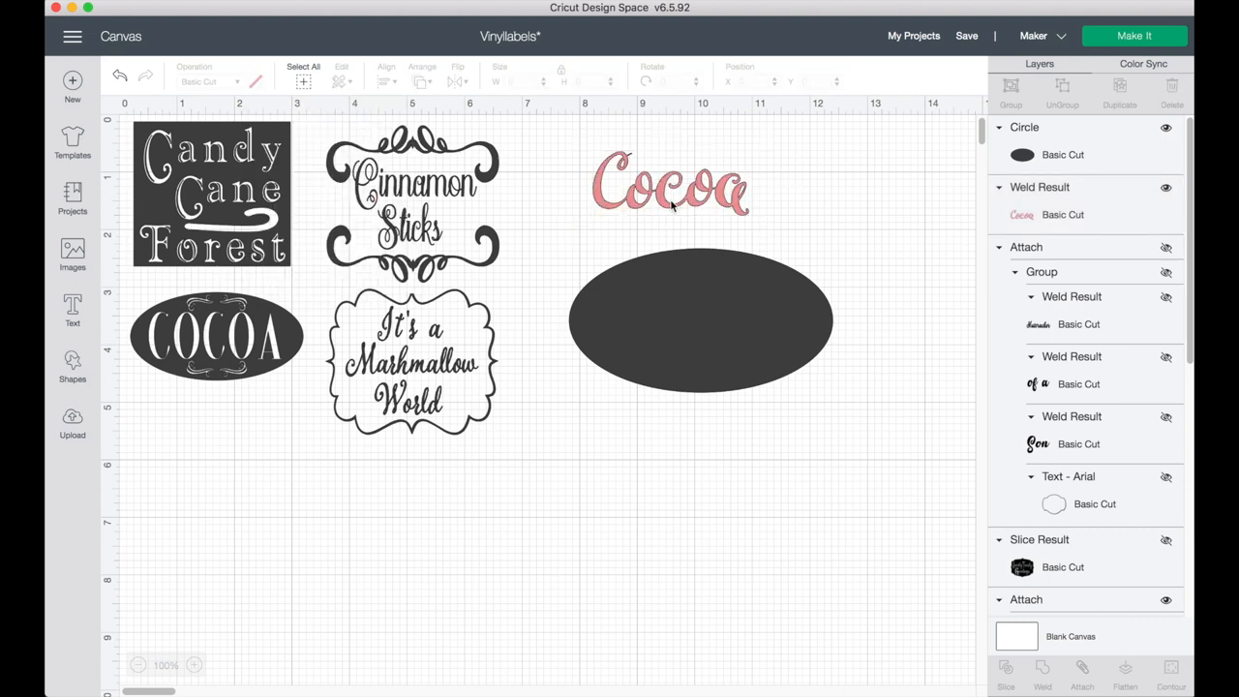
Step: Bring the Cocoa word in front of the oval with Arrange
{"action": "left_click", "coordinate": [700, 319]}
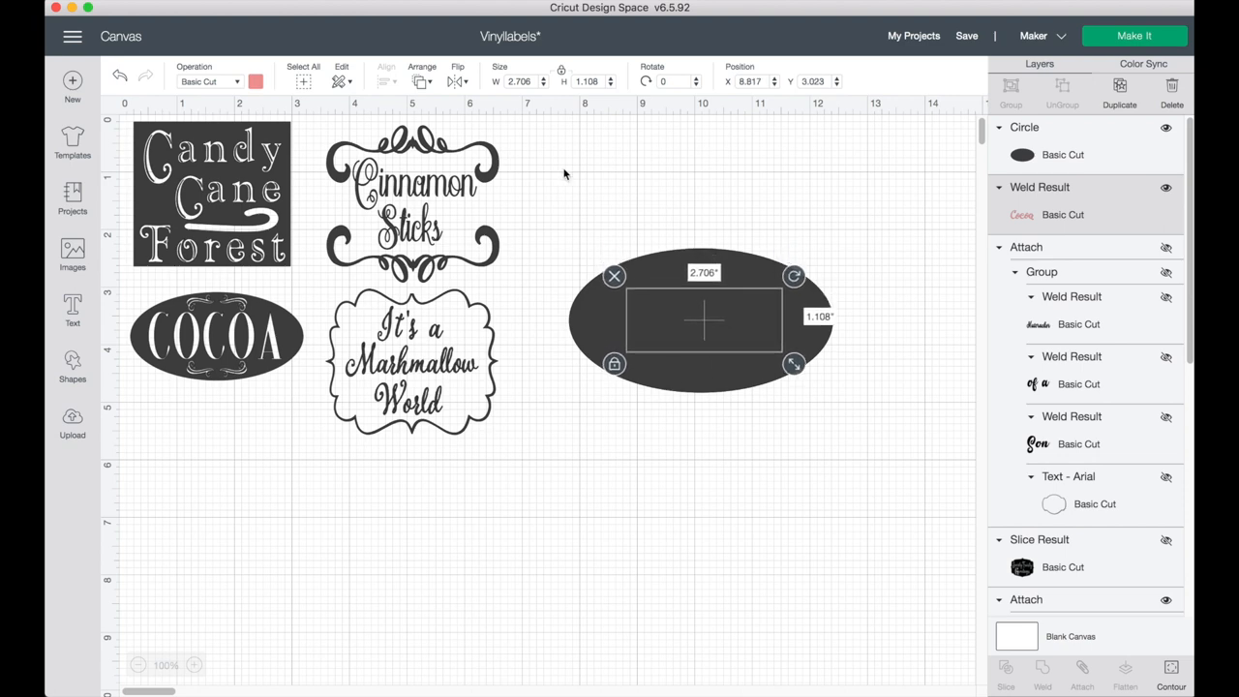
{"action": "left_click", "coordinate": [422, 80]}
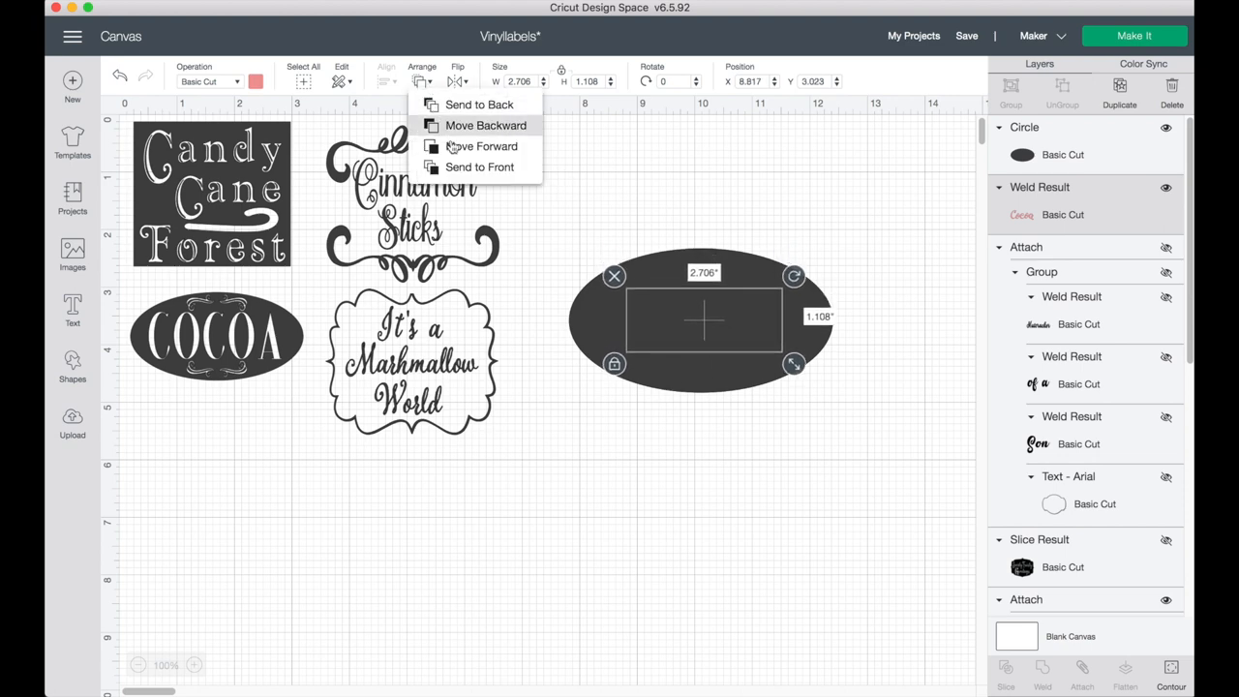
{"action": "left_click", "coordinate": [482, 146]}
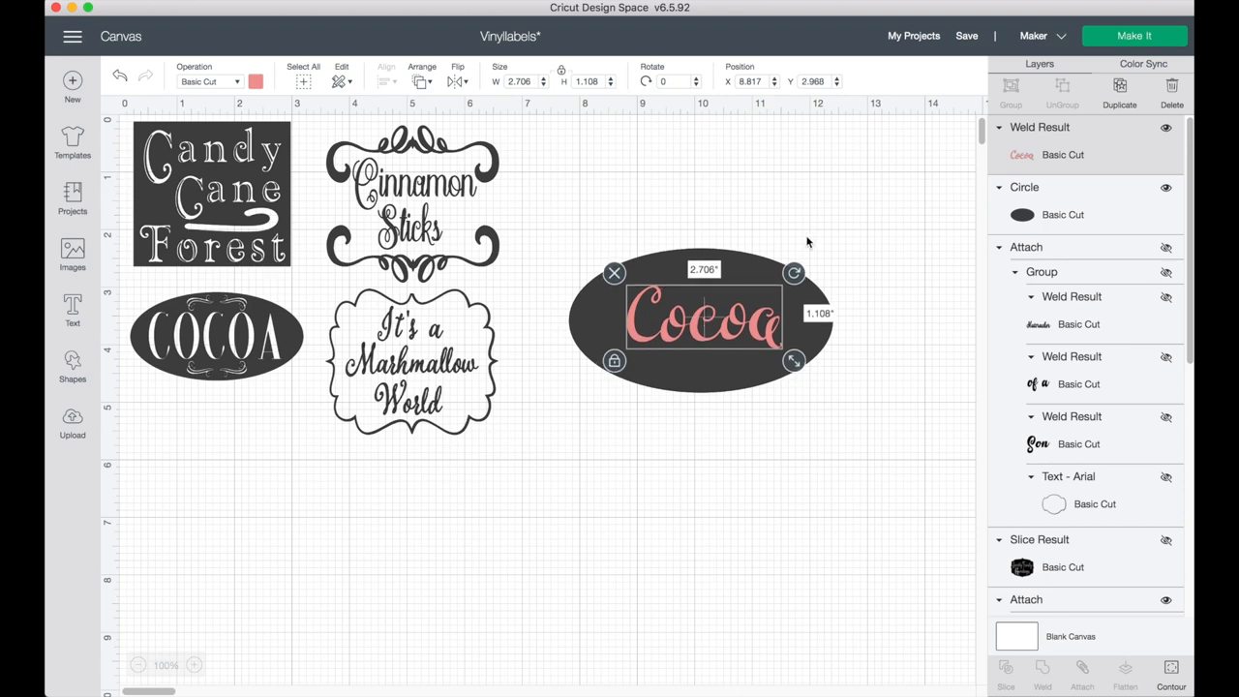
Step: Enlarge Cocoa to about 3.25 inches inside the oval and select both shapes
{"action": "left_click_drag", "start_coordinate": [793, 360], "coordinate": [811, 369]}
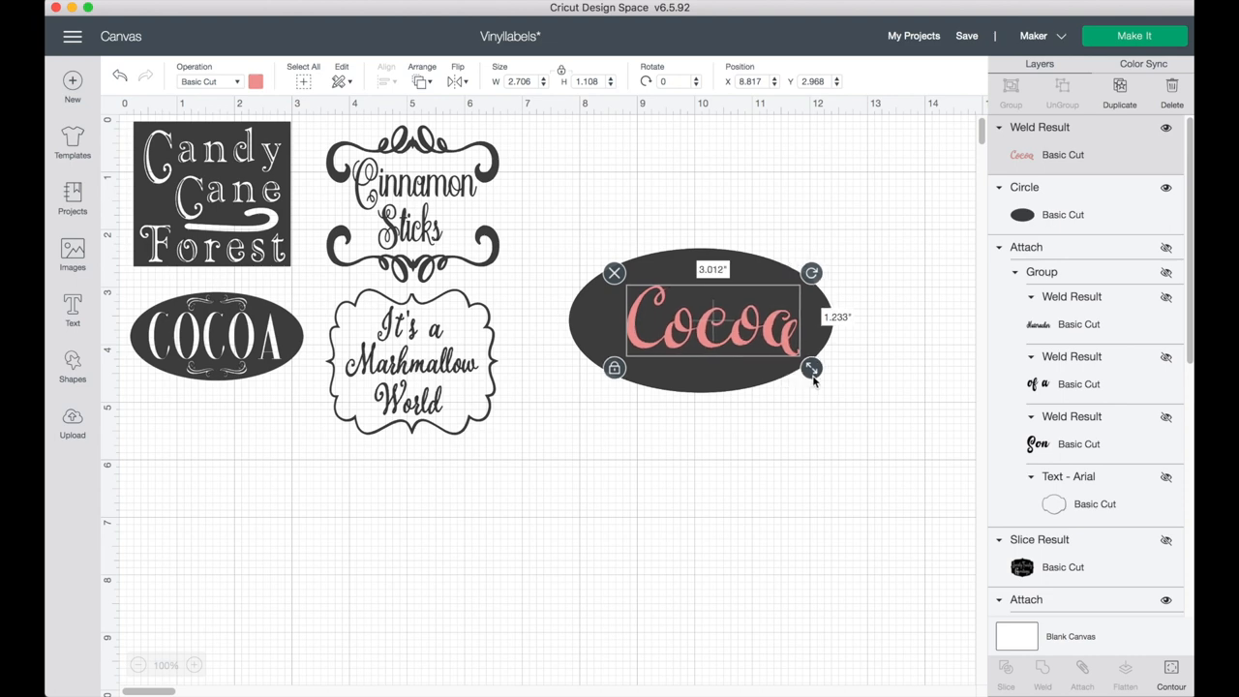
{"action": "left_click_drag", "start_coordinate": [811, 369], "coordinate": [808, 369]}
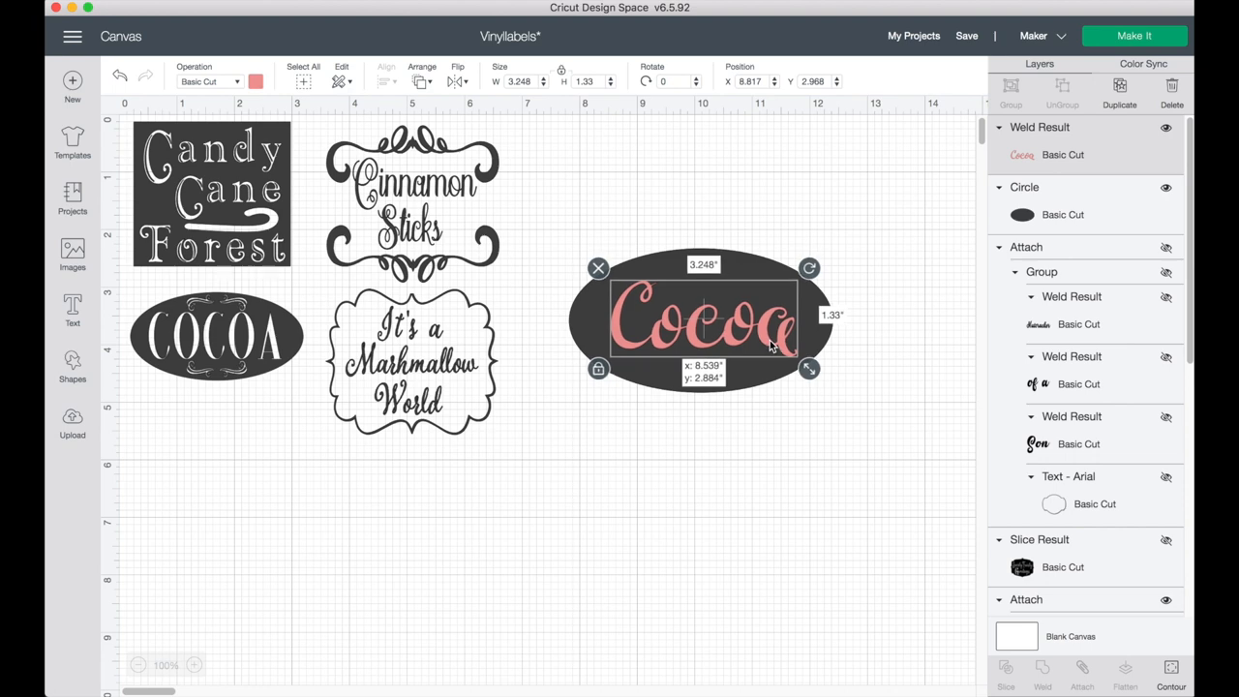
{"action": "left_click", "coordinate": [861, 377]}
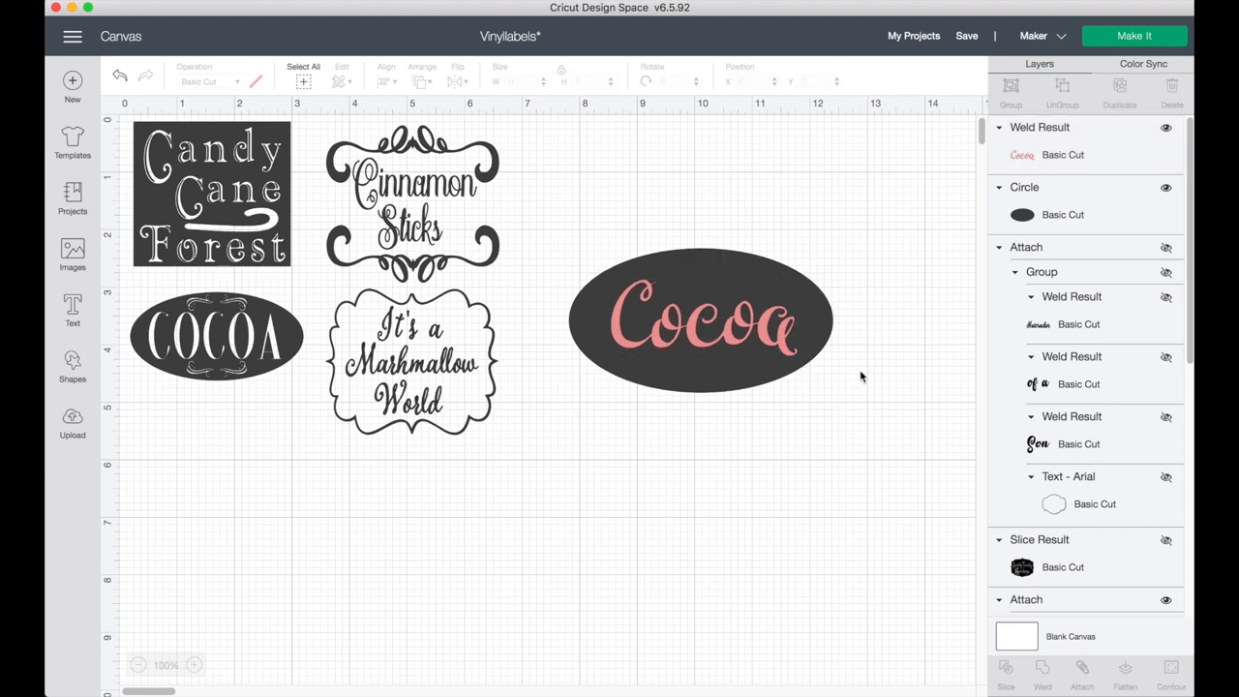
{"action": "left_click", "coordinate": [707, 319]}
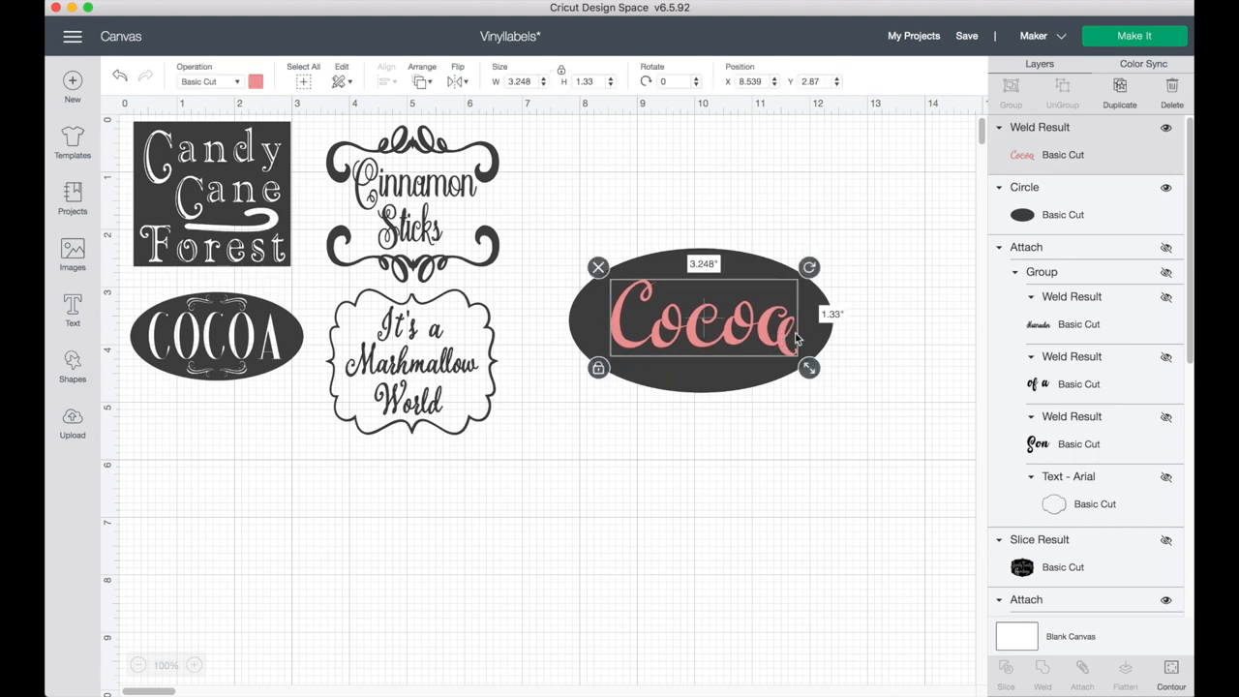
{"action": "left_click_drag", "start_coordinate": [808, 368], "coordinate": [845, 404]}
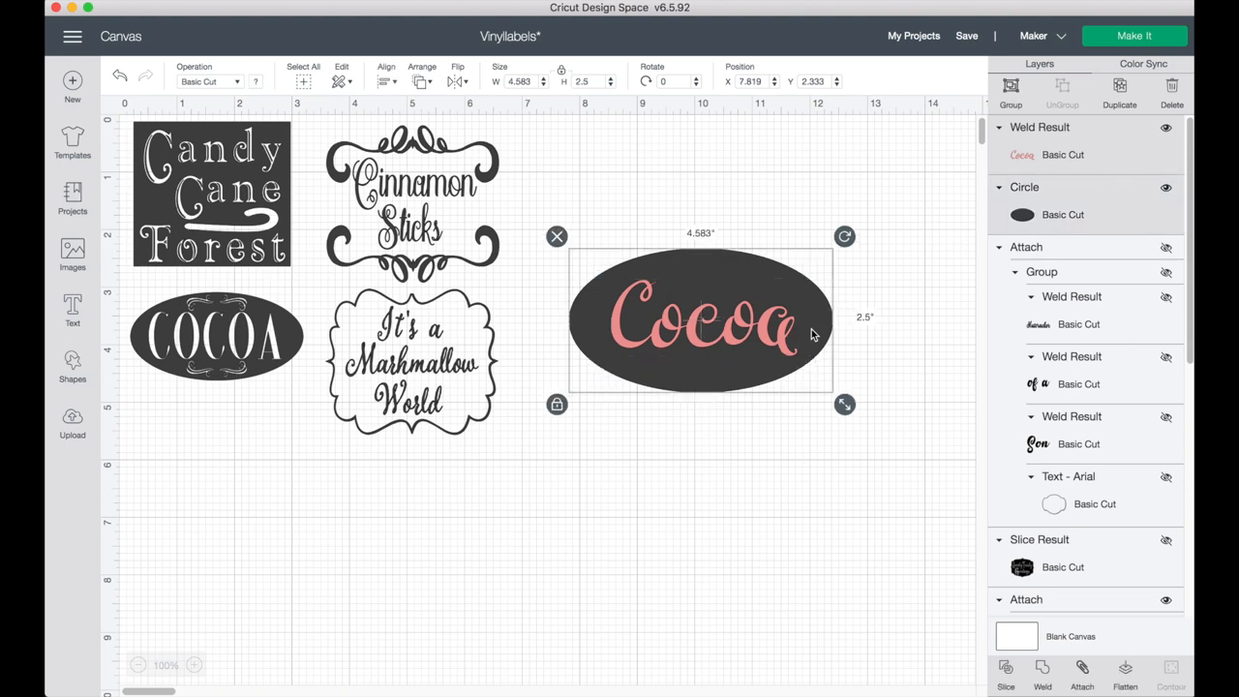
{"action": "mouse_move", "coordinate": [1010, 150]}
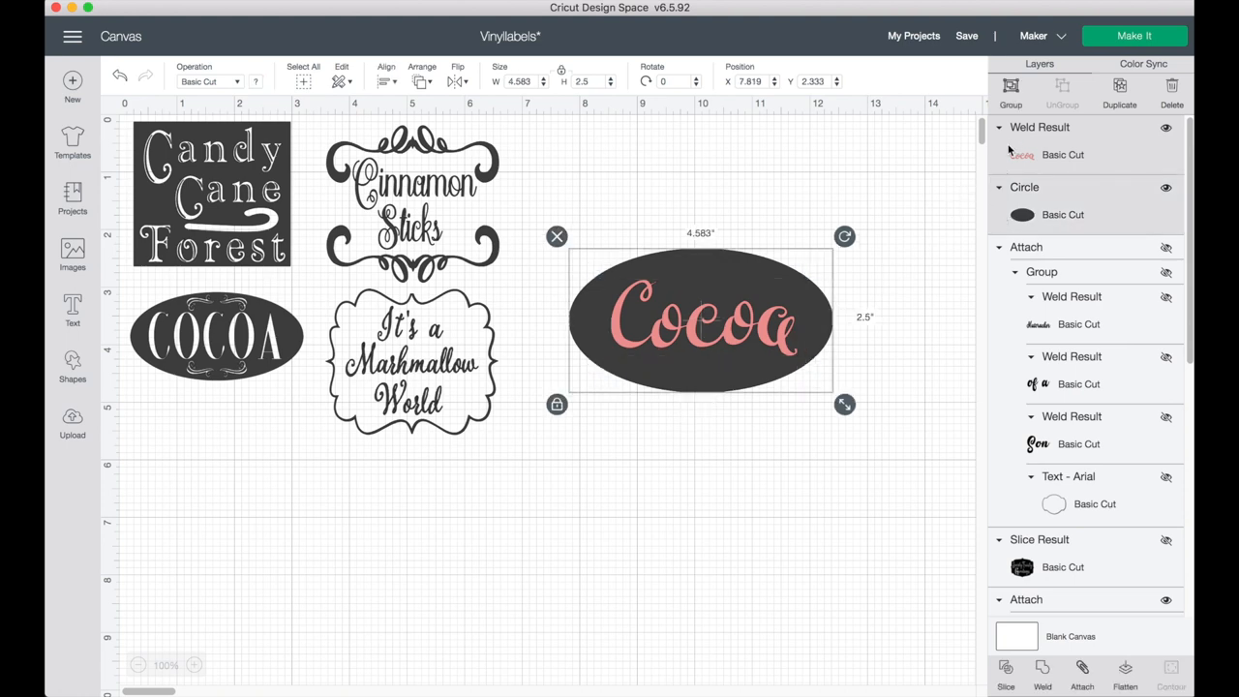
{"action": "mouse_move", "coordinate": [948, 657]}
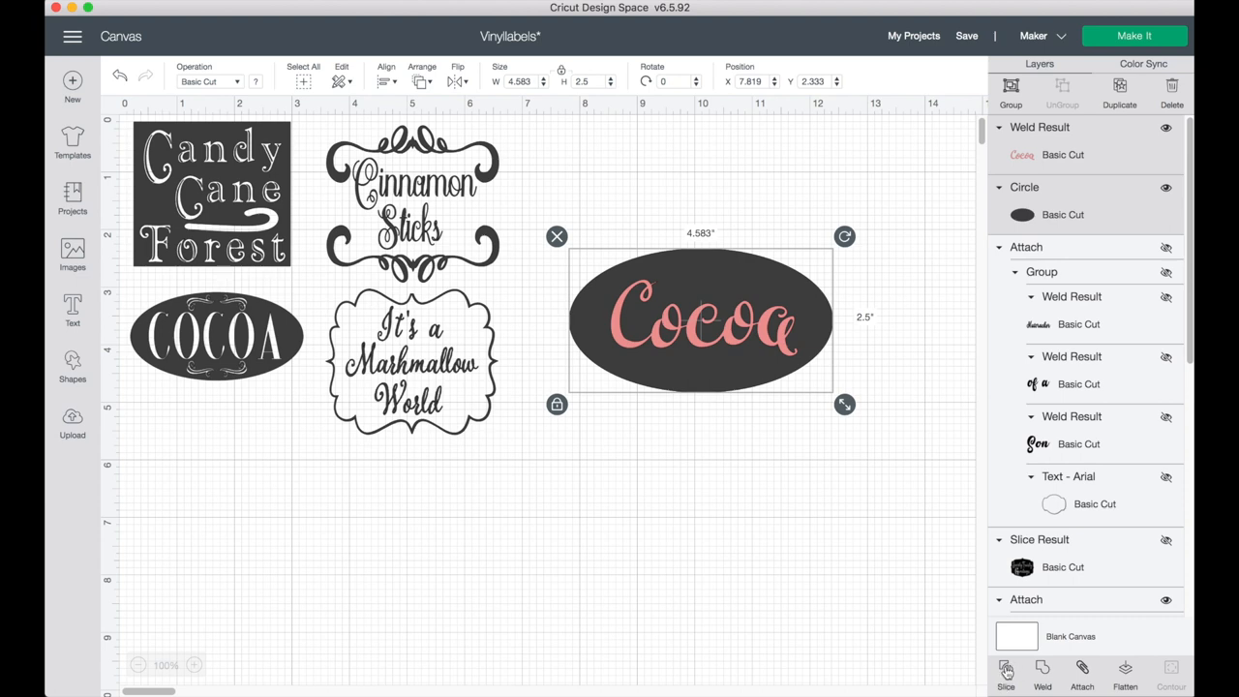
Step: Slice the Cocoa word out of the oval and separate the sliced pieces
{"action": "left_click", "coordinate": [1005, 674]}
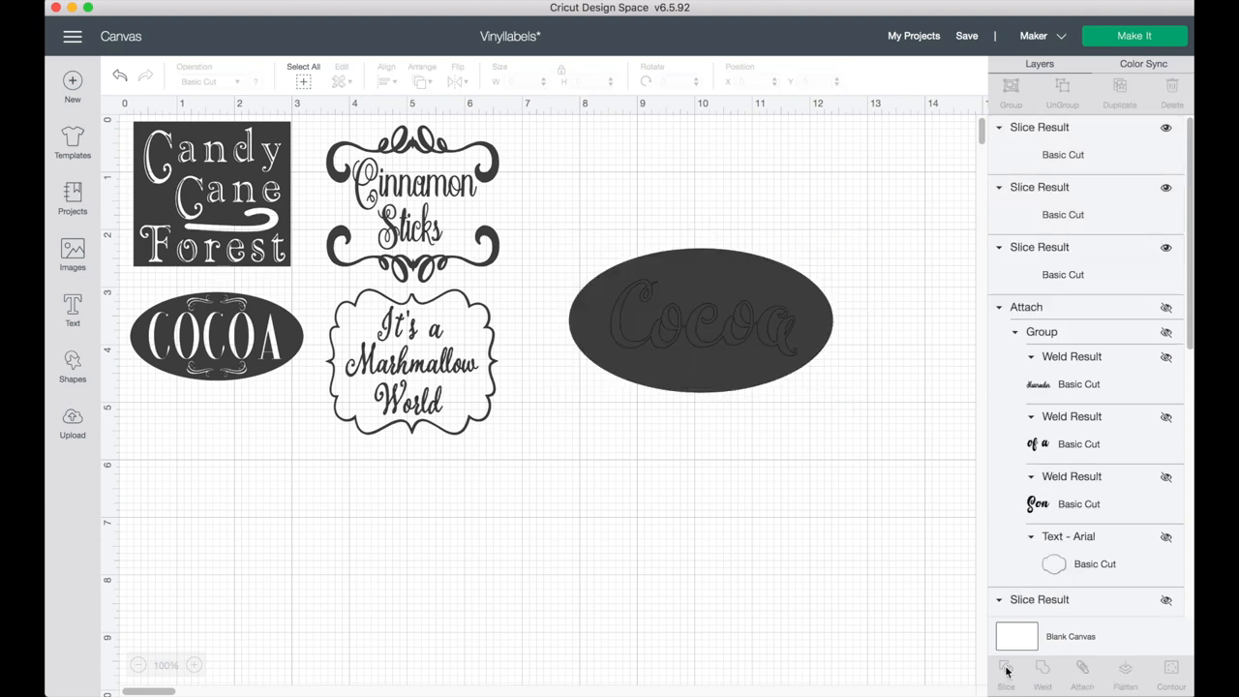
{"action": "left_click", "coordinate": [700, 320]}
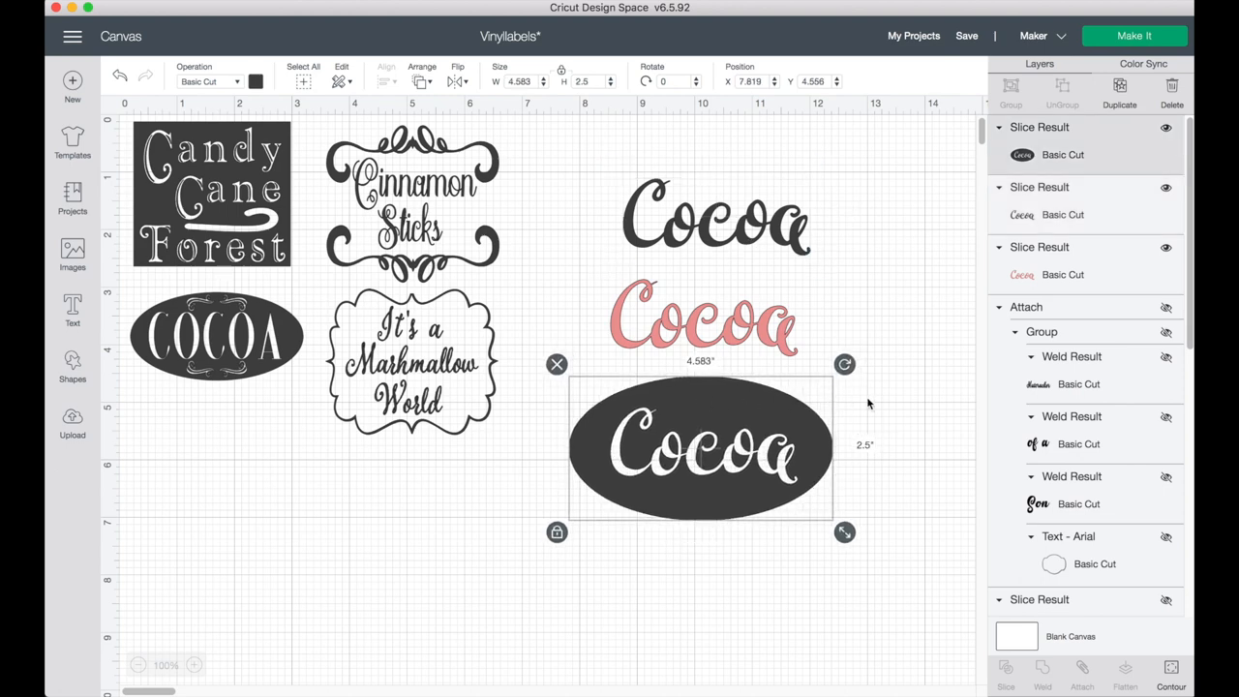
{"action": "mouse_move", "coordinate": [917, 323]}
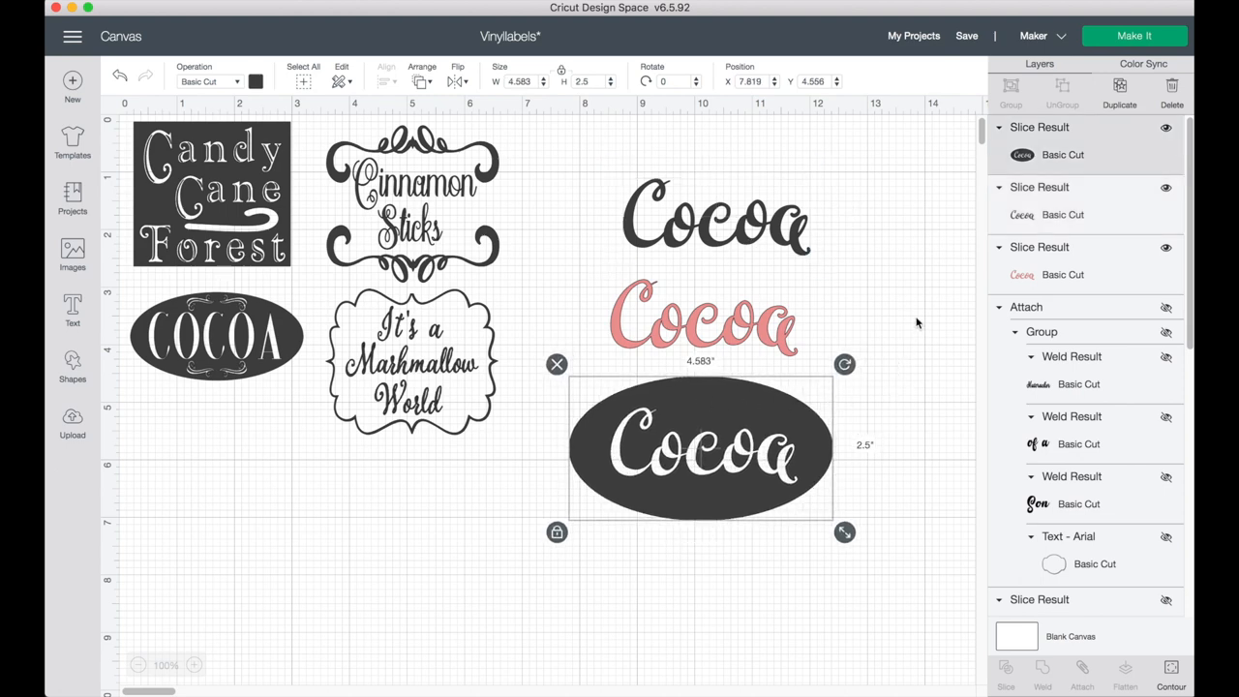
{"action": "left_click", "coordinate": [918, 322]}
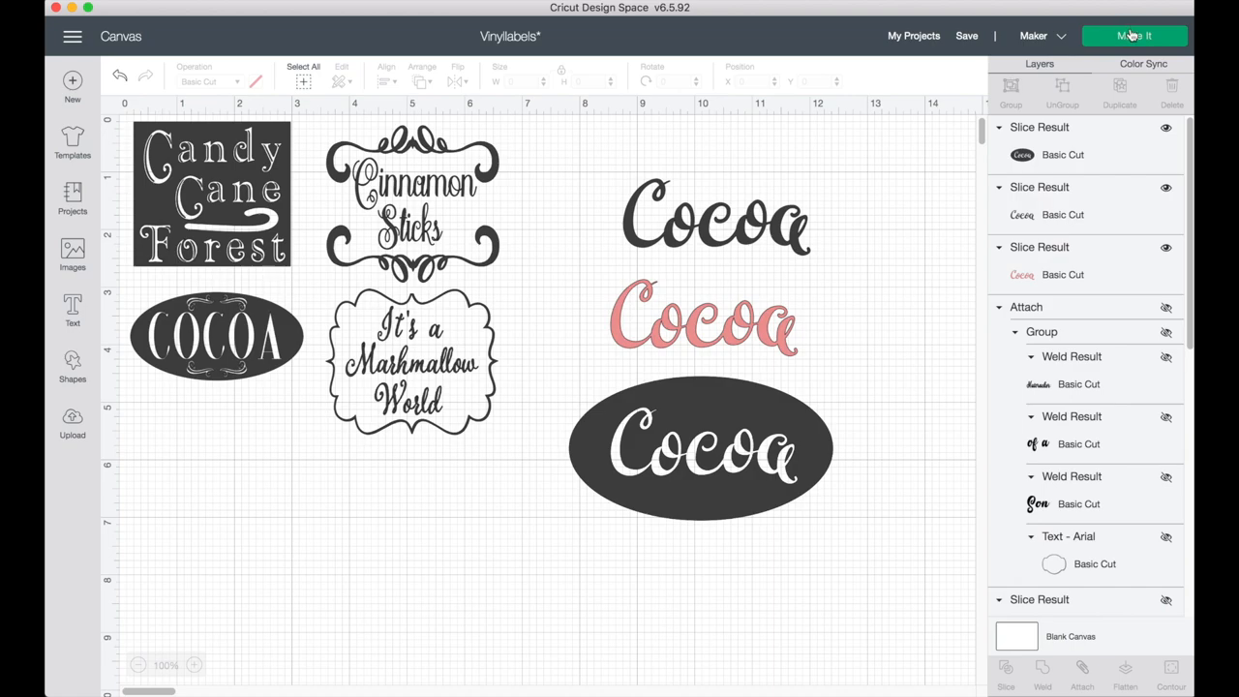
Step: Go to Make It and move the Cocoa oval and Candy Cane Forest labels apart on Mat 1
{"action": "left_click", "coordinate": [1133, 35]}
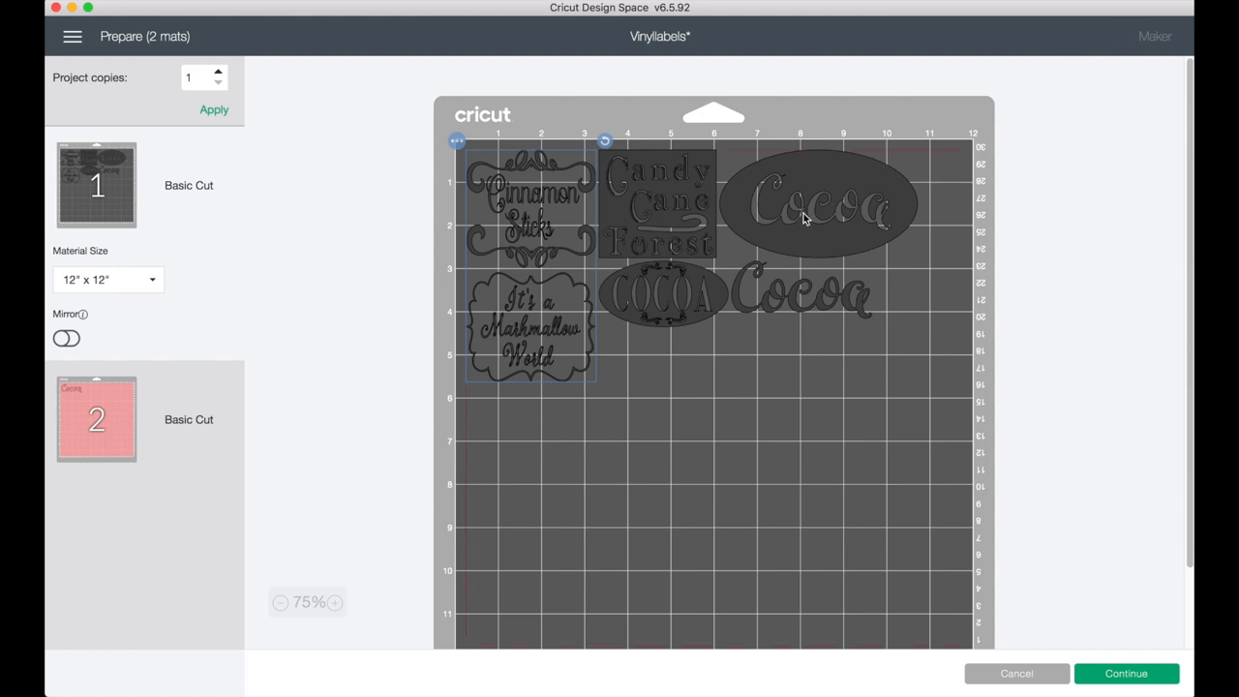
{"action": "mouse_move", "coordinate": [792, 317]}
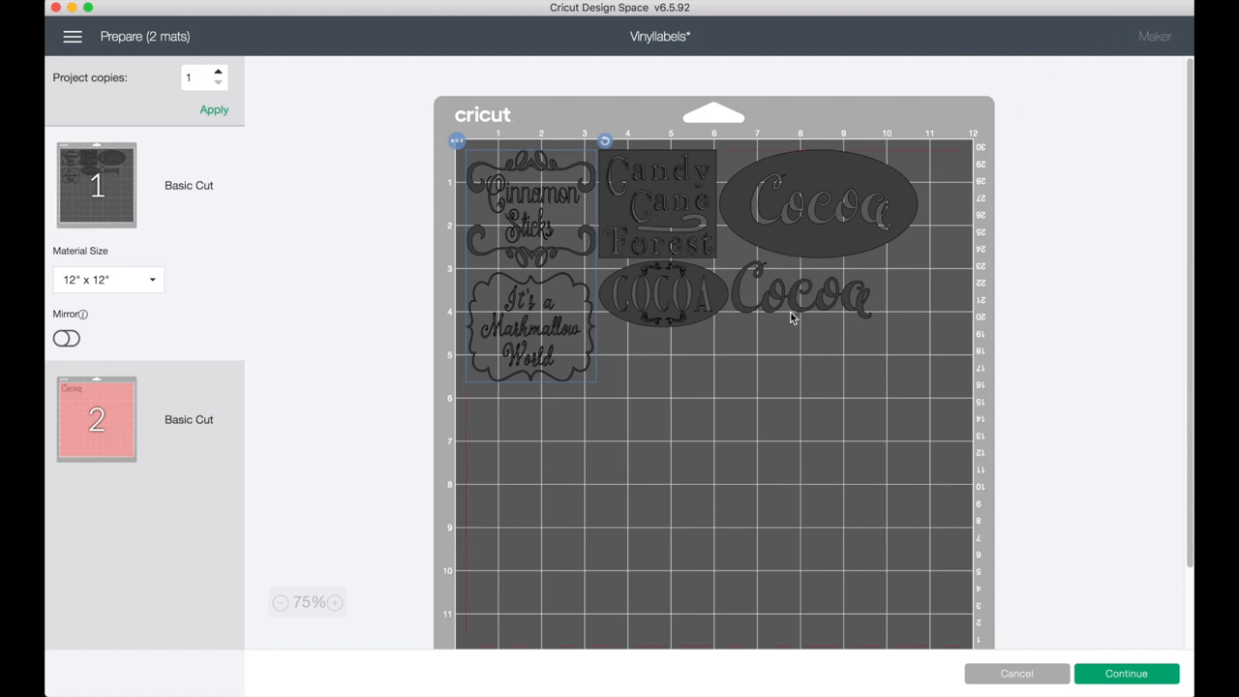
{"action": "left_click", "coordinate": [833, 295]}
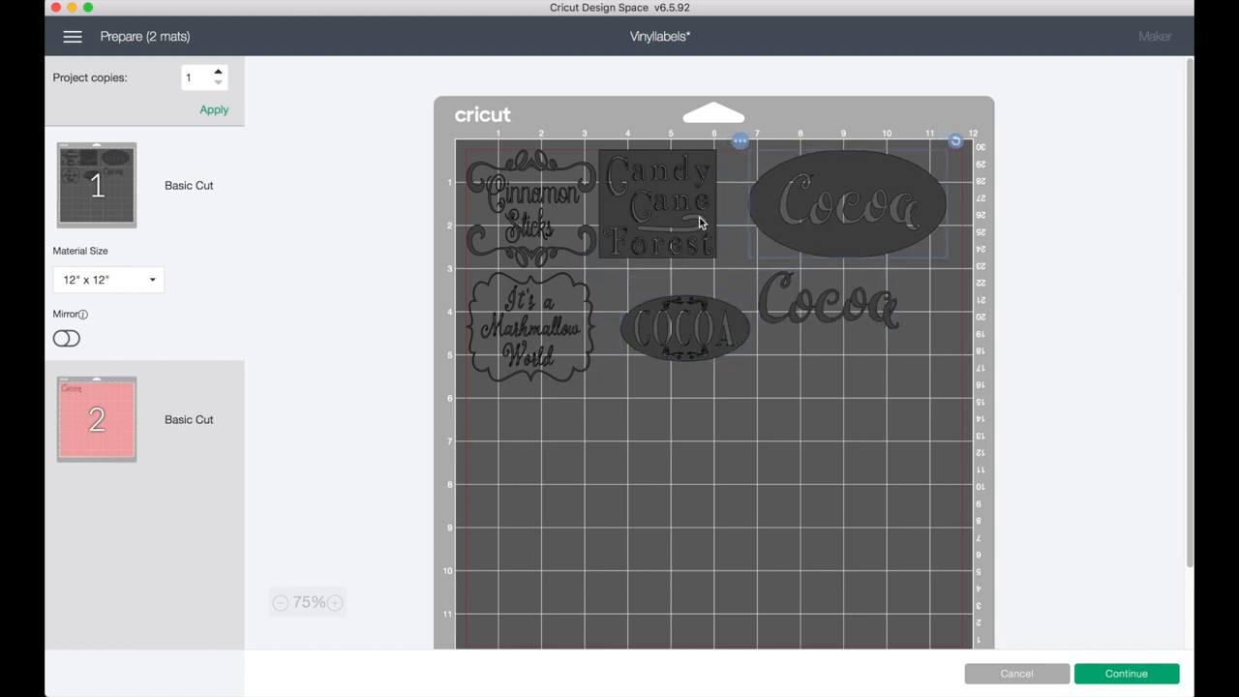
{"action": "left_click", "coordinate": [674, 203]}
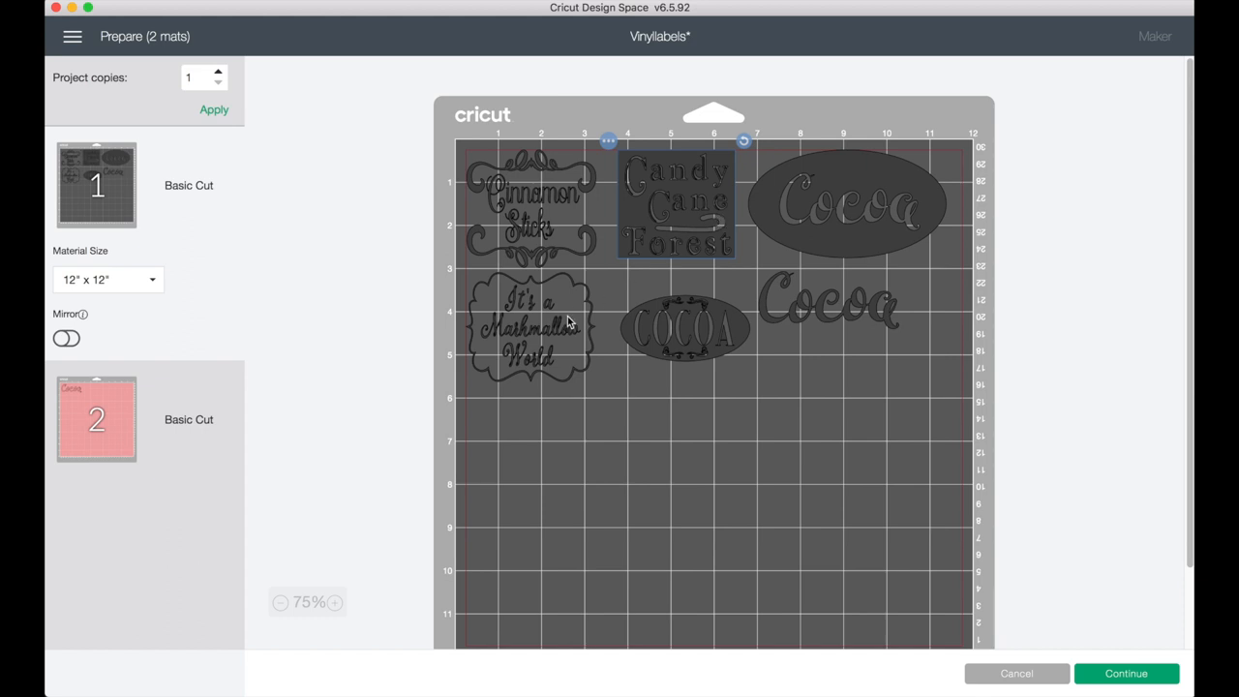
{"action": "mouse_move", "coordinate": [818, 293]}
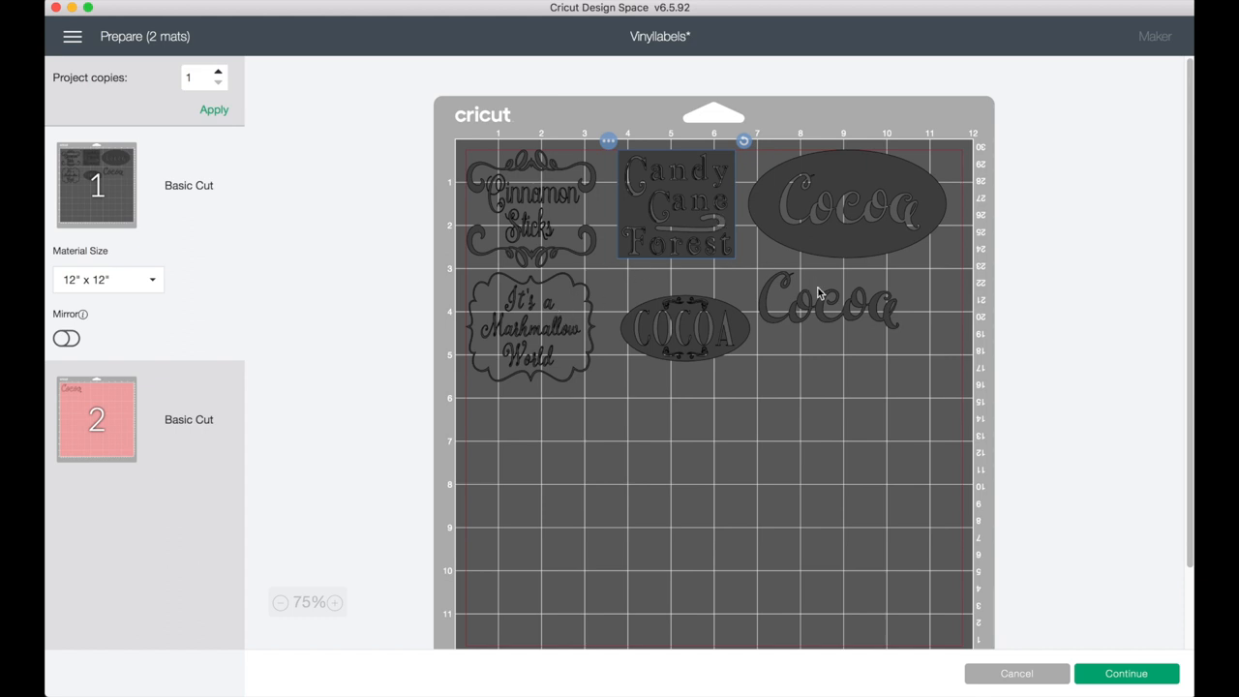
{"action": "mouse_move", "coordinate": [973, 358]}
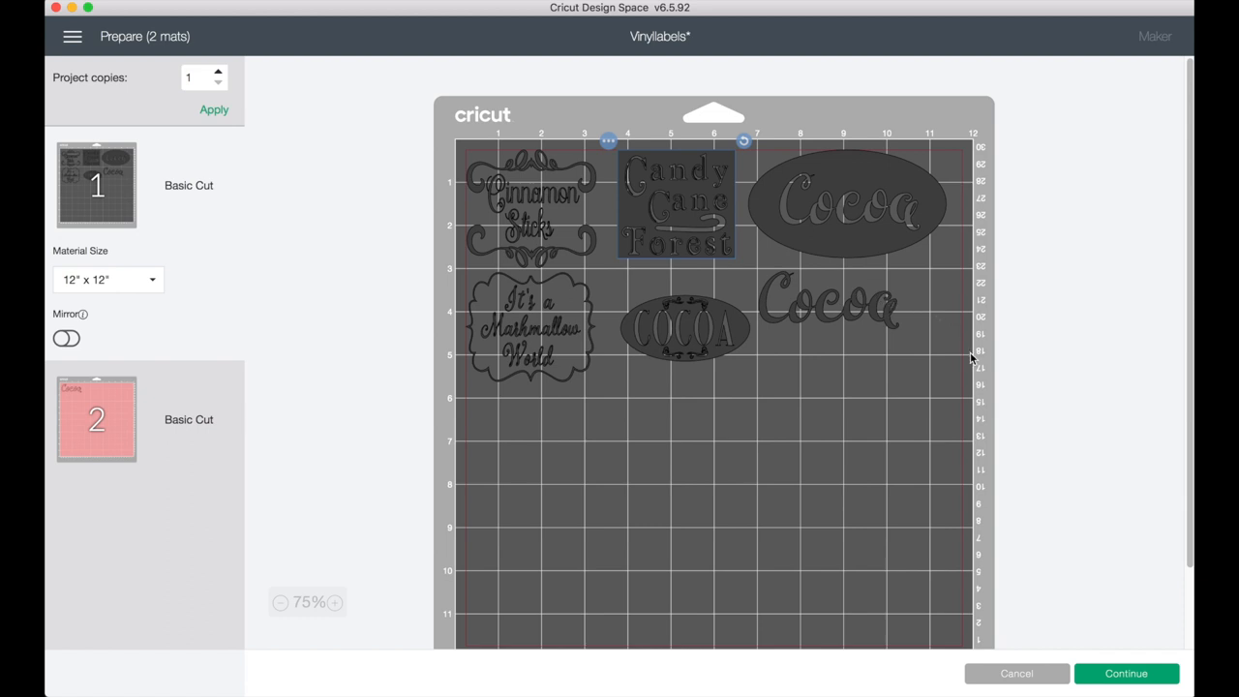